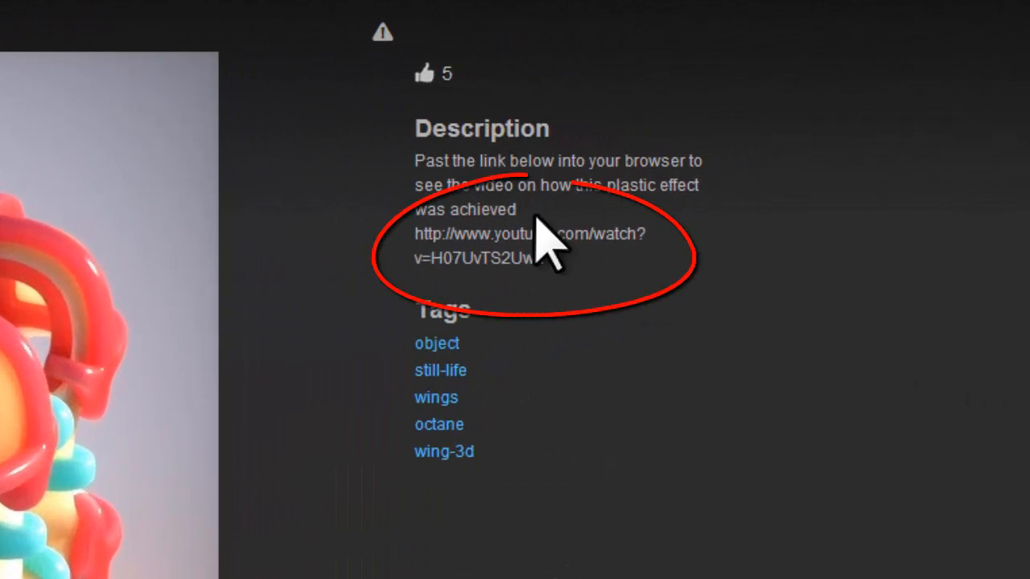
mouse_move(683, 531)
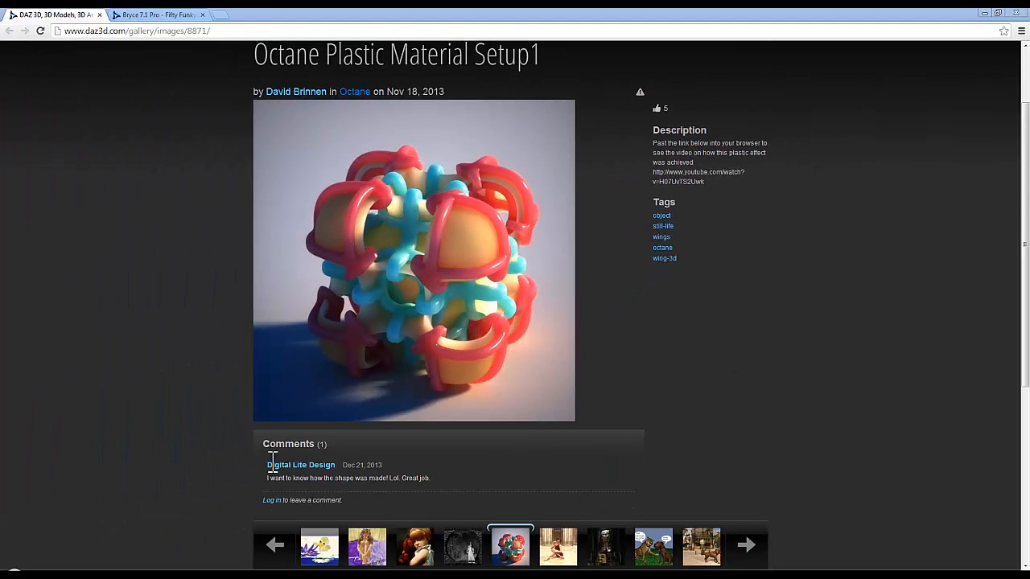
mouse_move(461, 457)
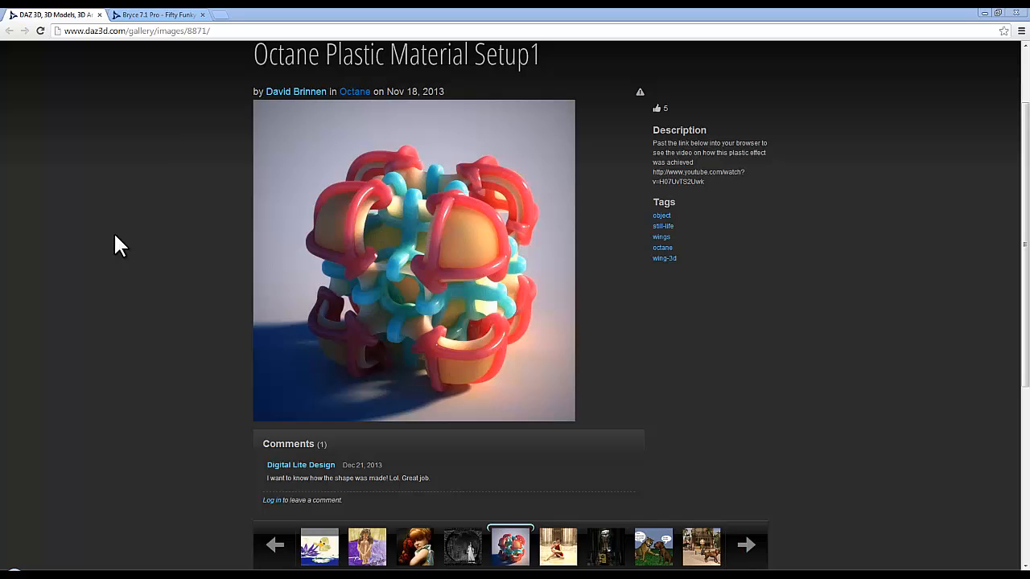
- Enlarge a Fifty Funky Shapes product thumbnail into the 50 Objects + 50 Materials preview, then close it
left_click(156, 15)
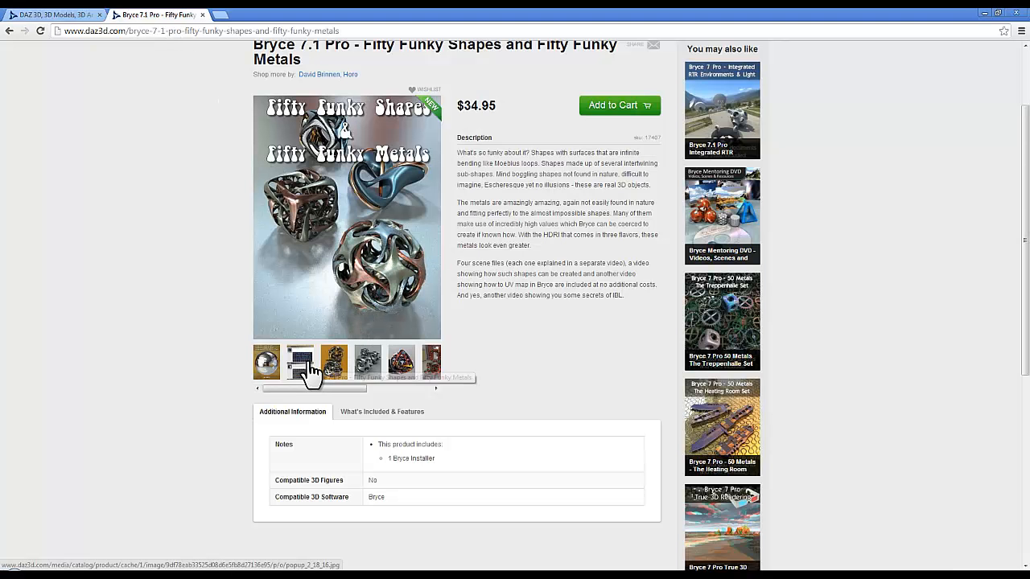
left_click(300, 360)
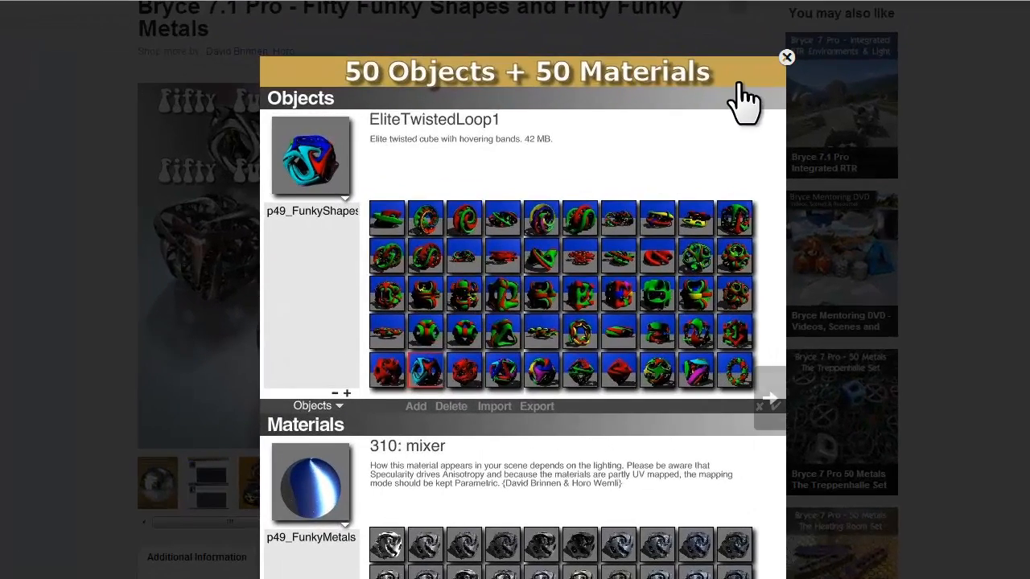
left_click(786, 57)
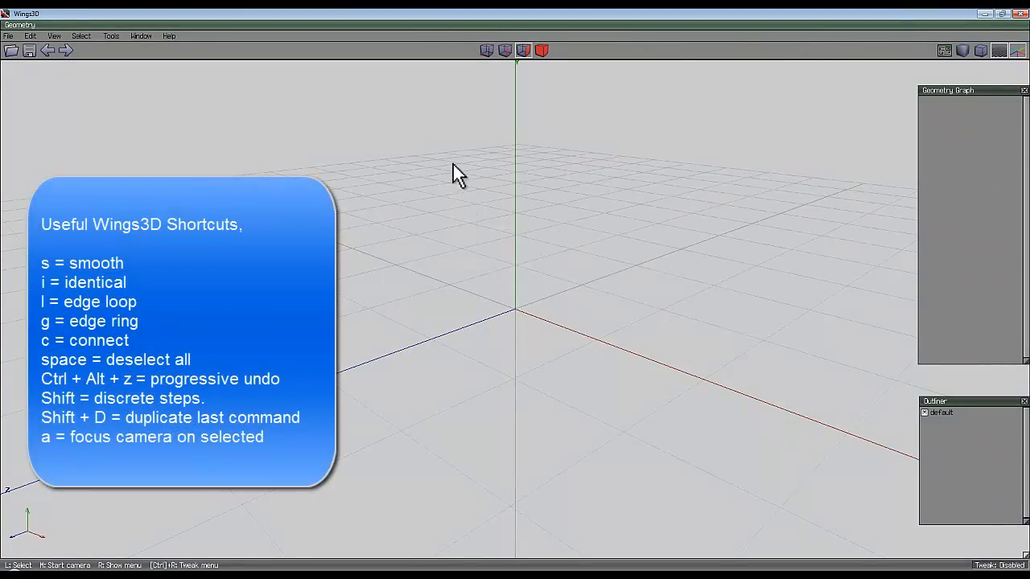
- Create a cube, inset its faces at 70% and delete the insets to leave square holes through each face
right_click(458, 173)
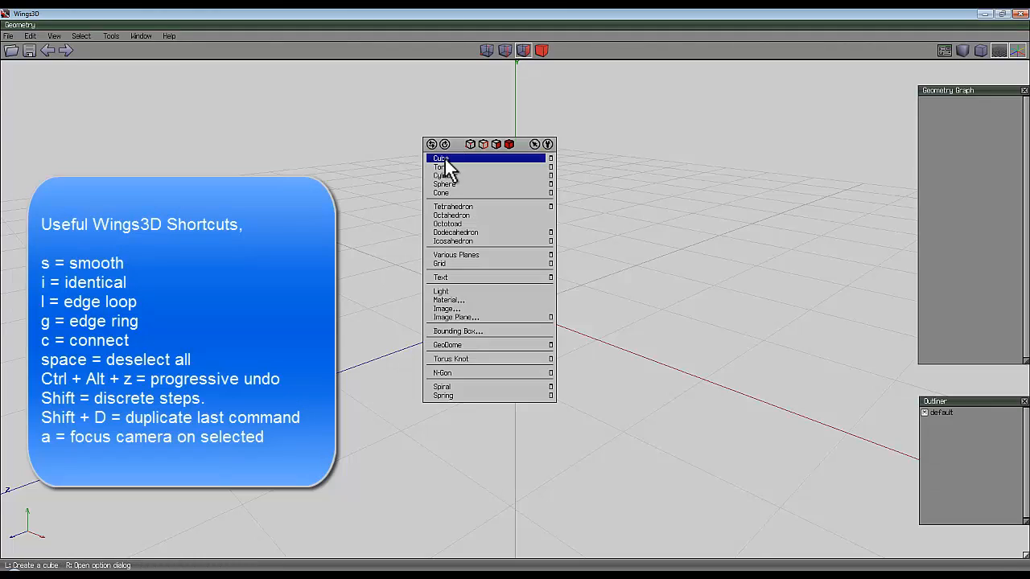
left_click(441, 158)
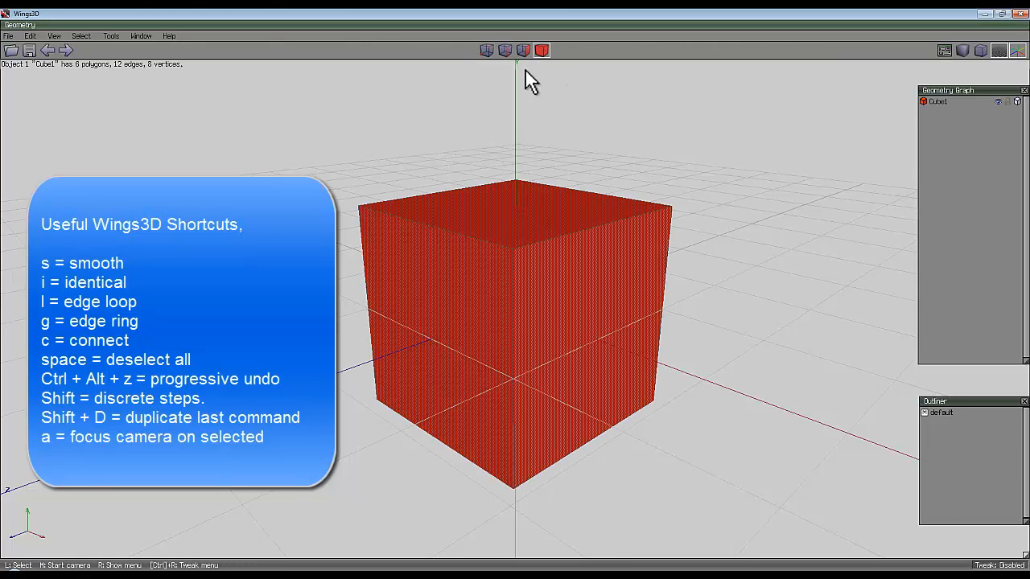
right_click(515, 321)
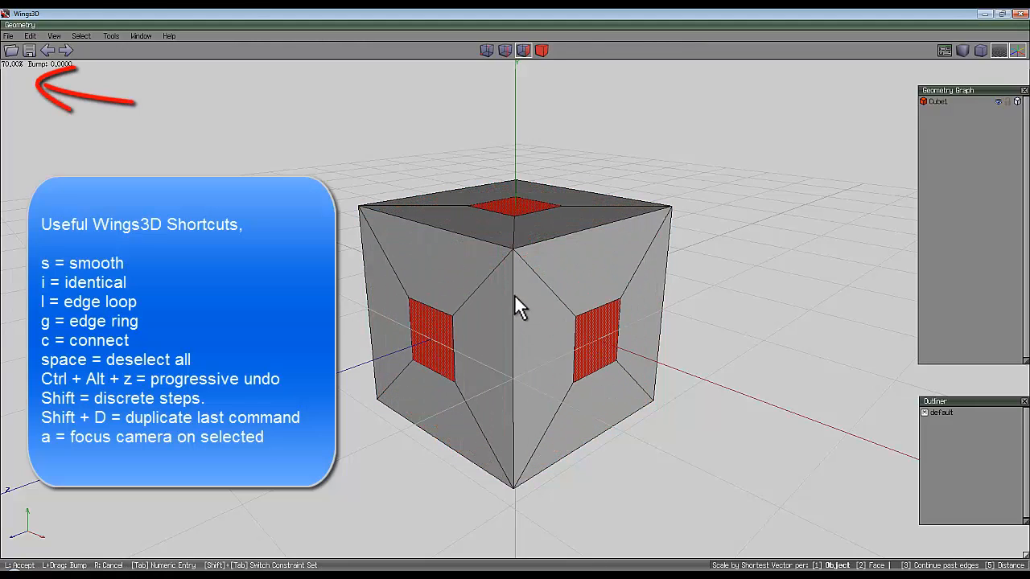
right_click(515, 314)
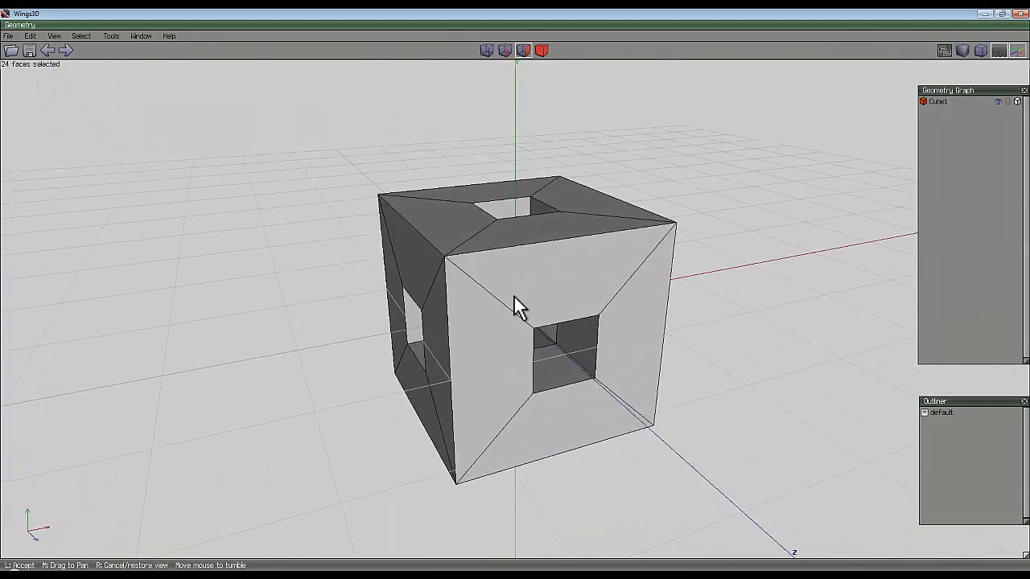
left_click(504, 51)
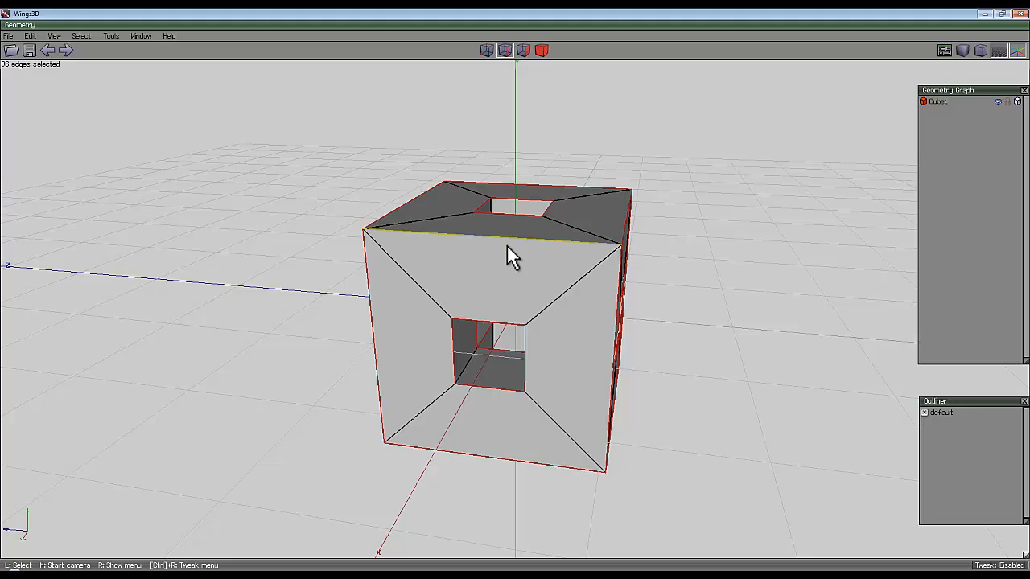
mouse_move(491, 148)
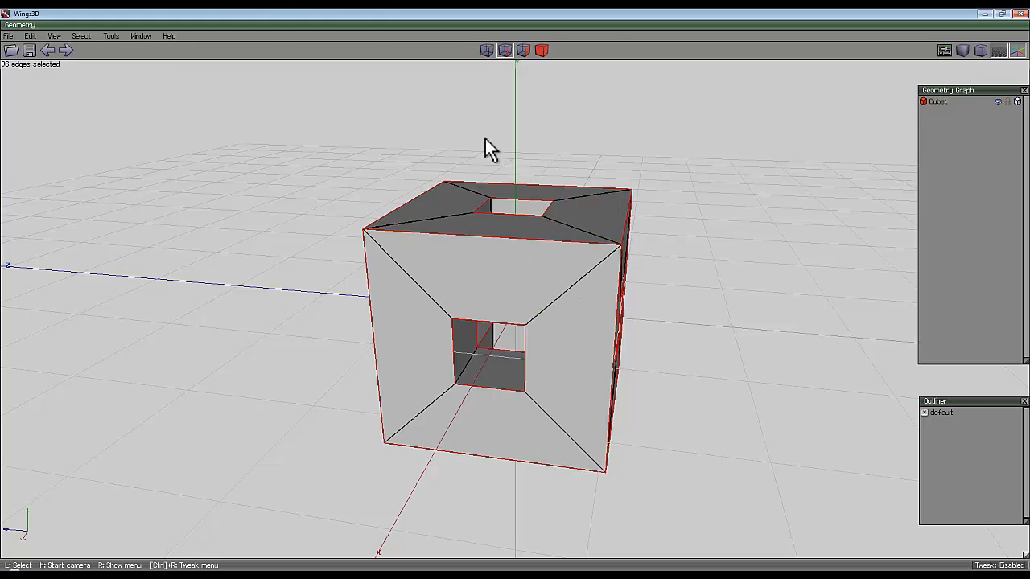
mouse_move(449, 134)
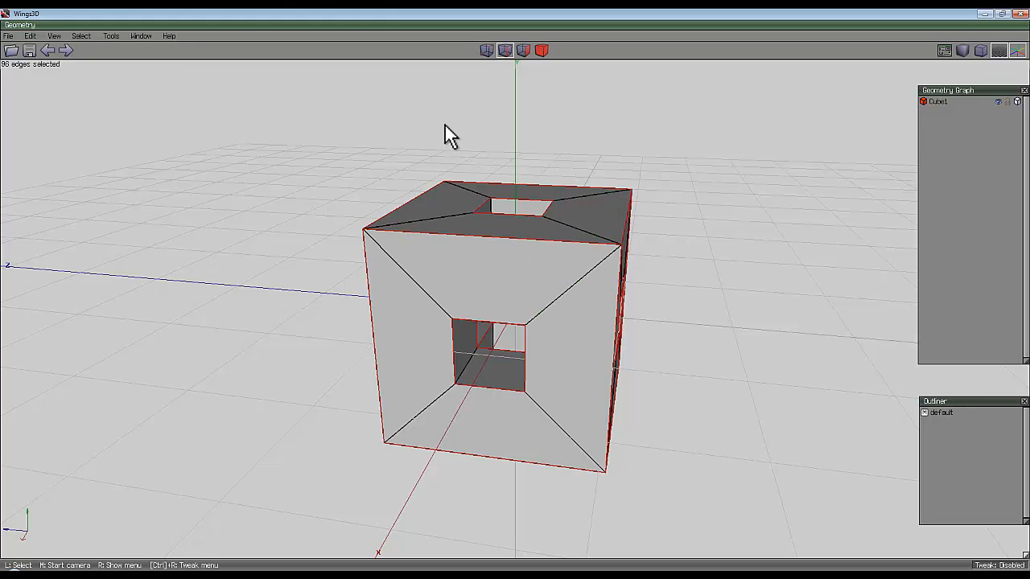
- Bevel the selected hole edges into rounded strips, giving a 168-polygon frame
right_click(506, 290)
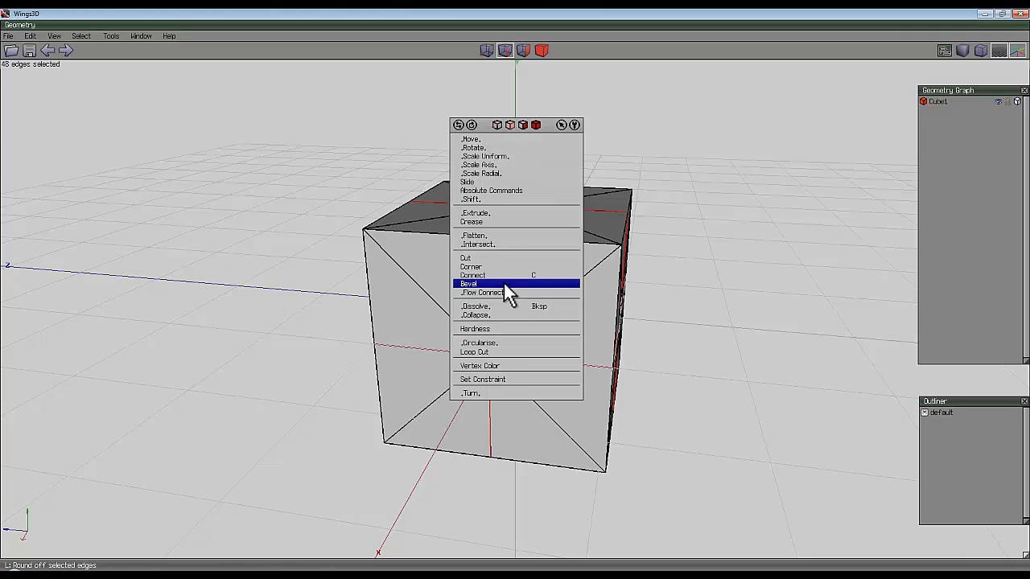
left_click(469, 283)
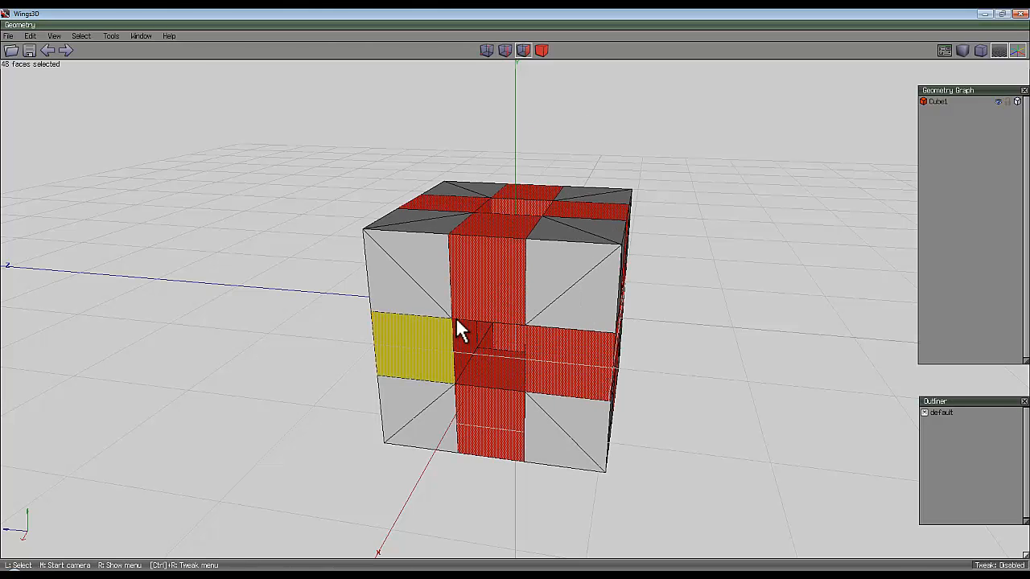
left_click(414, 345)
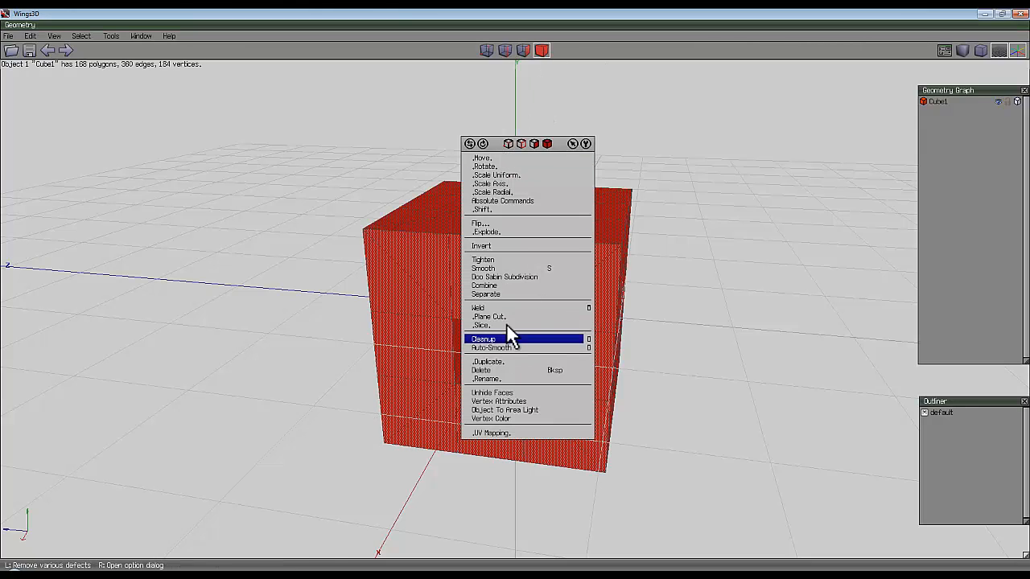
mouse_move(503, 326)
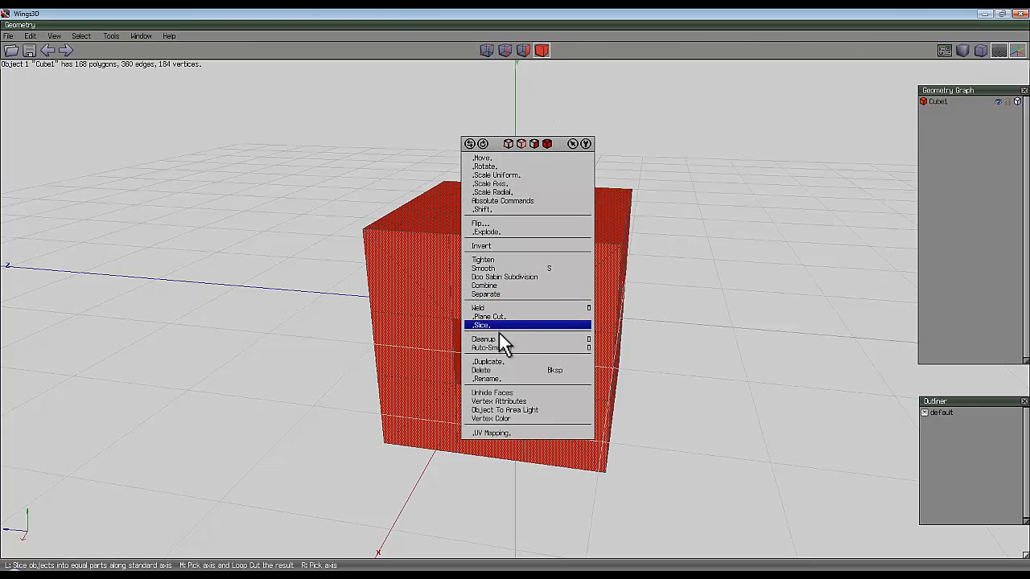
mouse_move(488, 338)
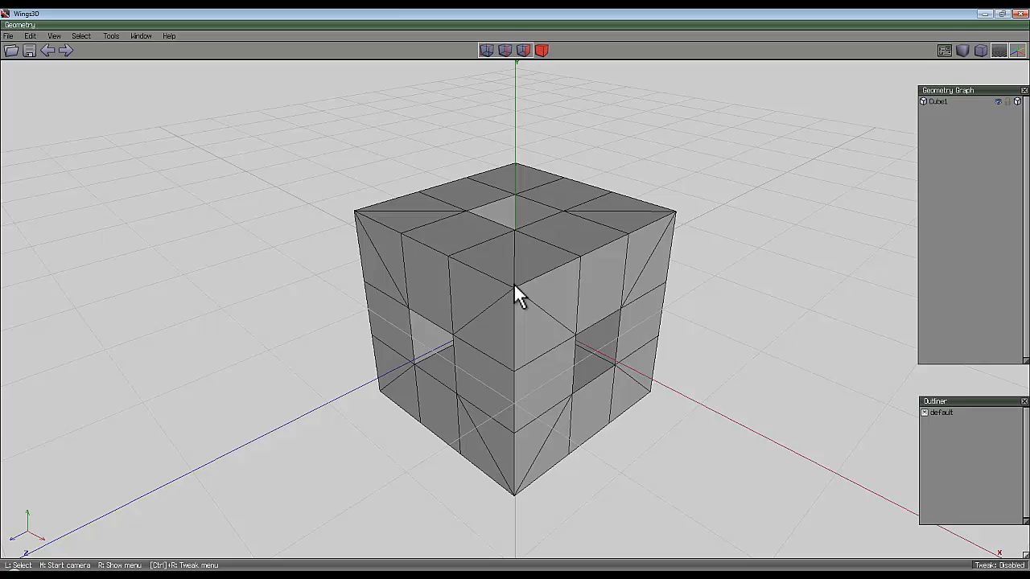
- Select alternating faces around the top, lower and right-side openings of the frame
left_click(455, 233)
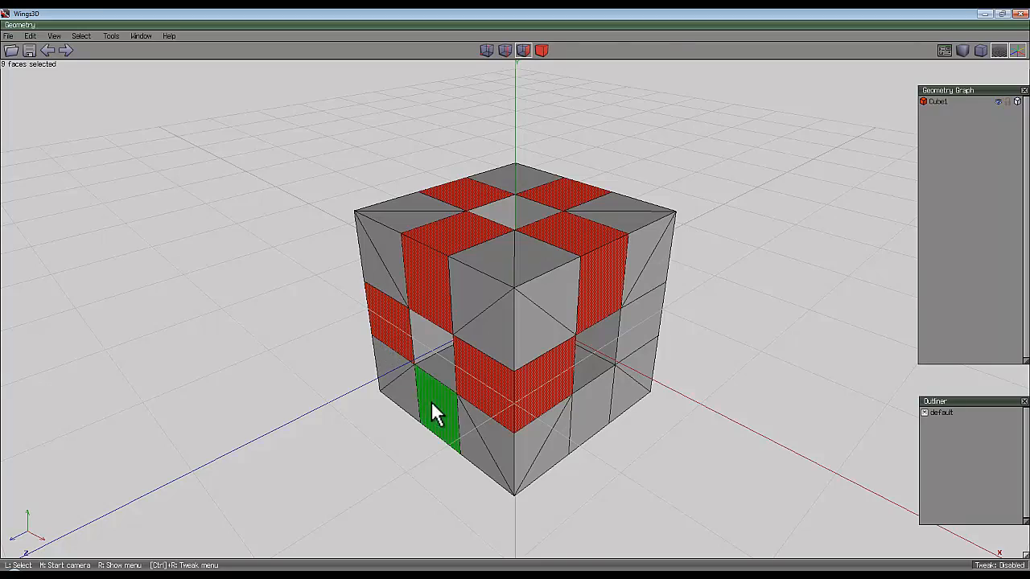
left_click(563, 189)
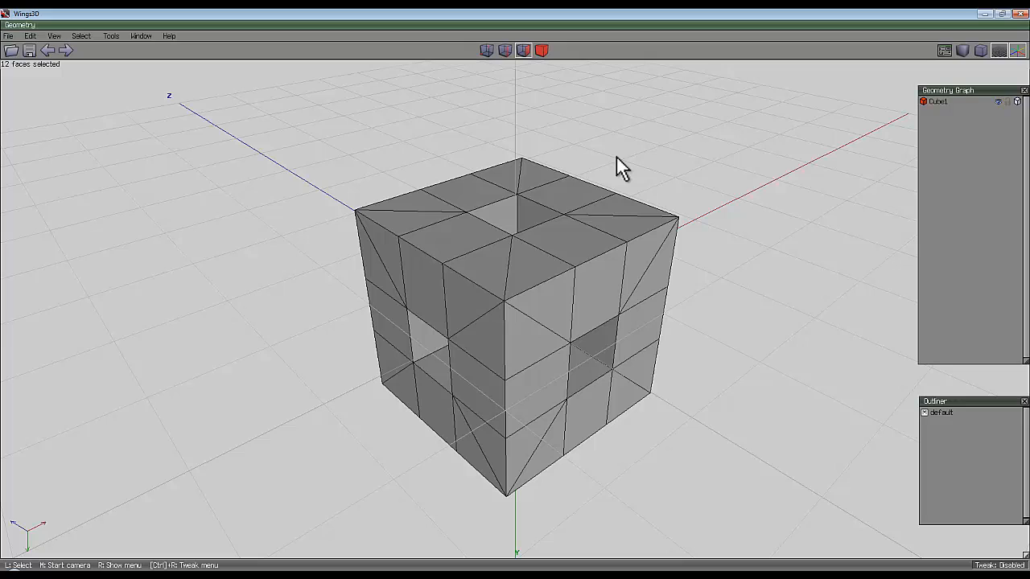
left_click(583, 326)
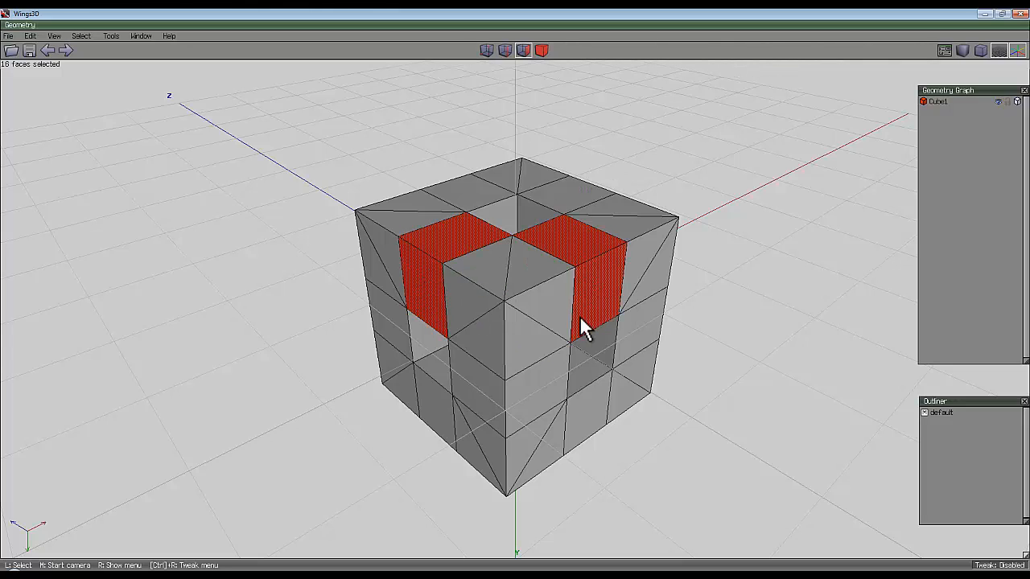
left_click(644, 330)
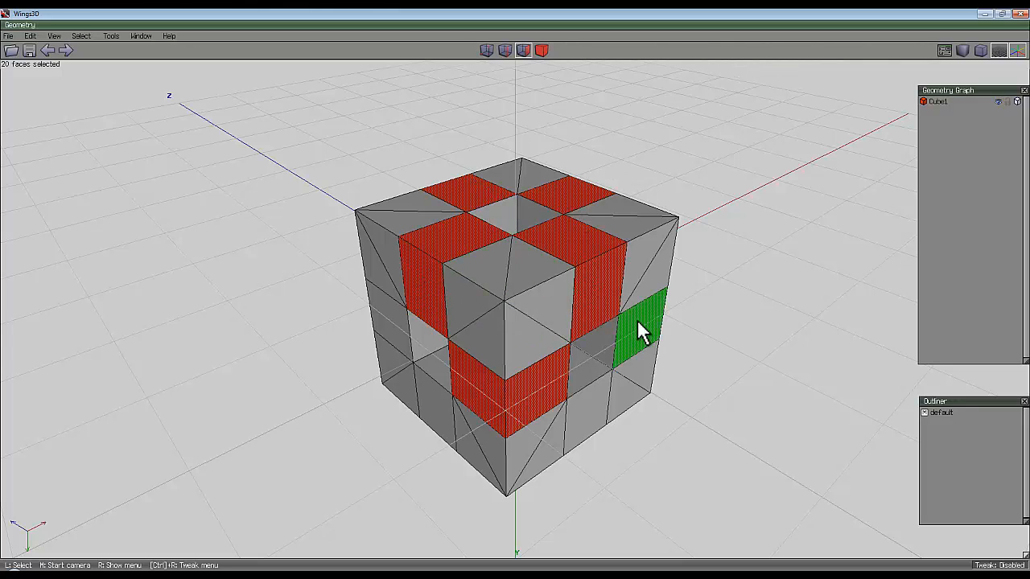
left_click(636, 321)
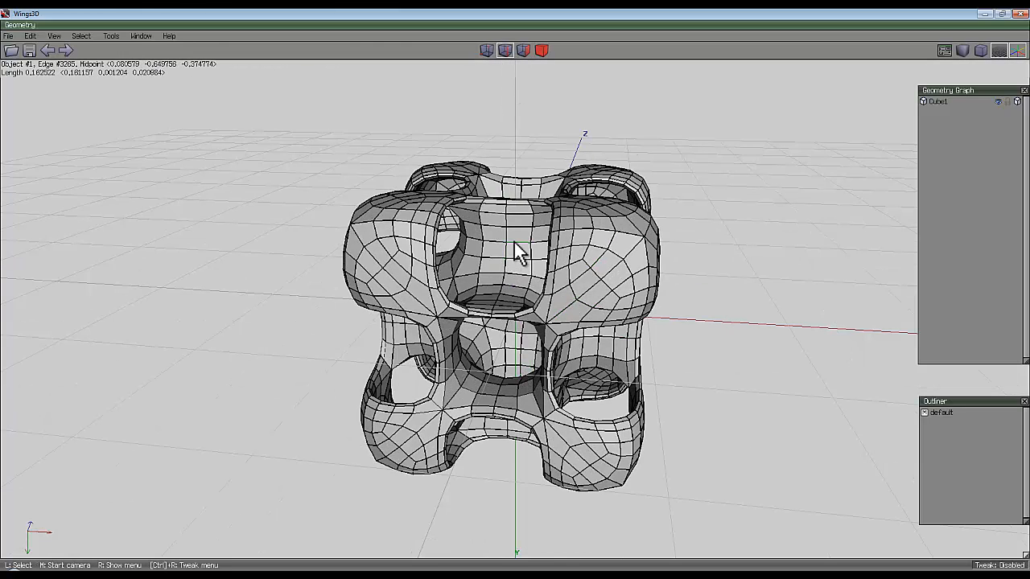
- Select the red edge loops on the smoothed shape and convert them to their adjacent face strips
left_click(518, 247)
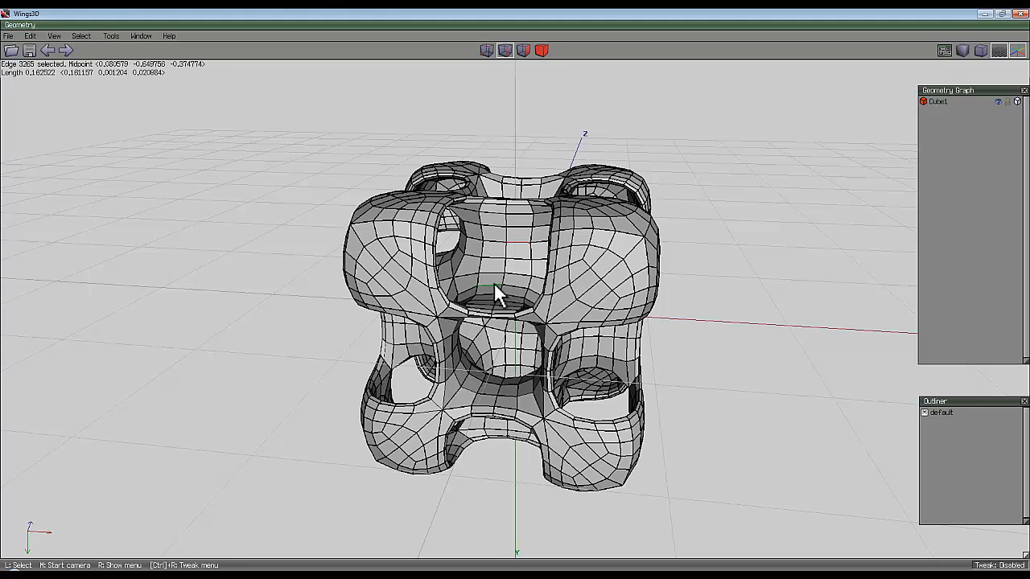
mouse_move(505, 88)
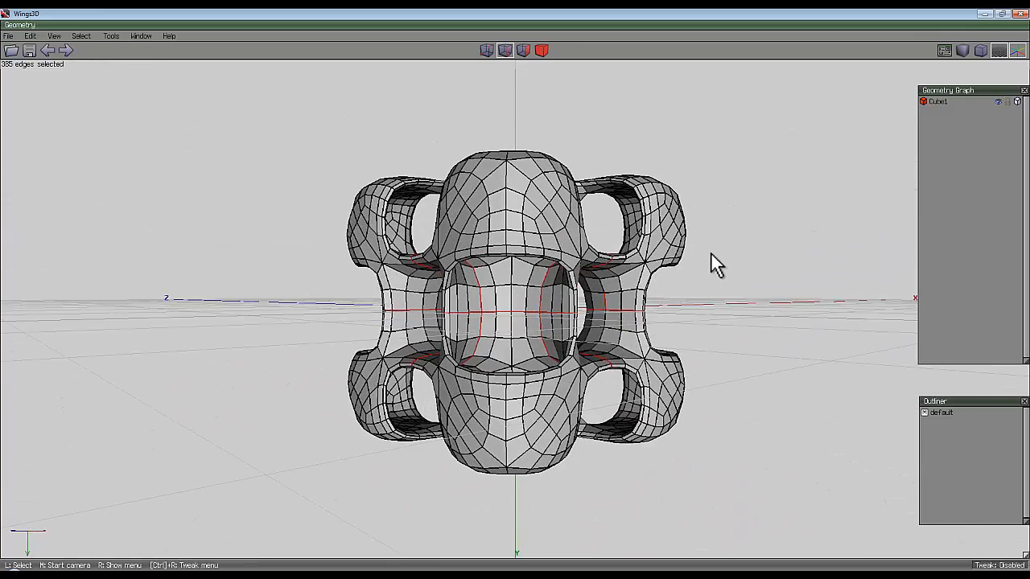
left_click_drag(715, 265, 519, 306)
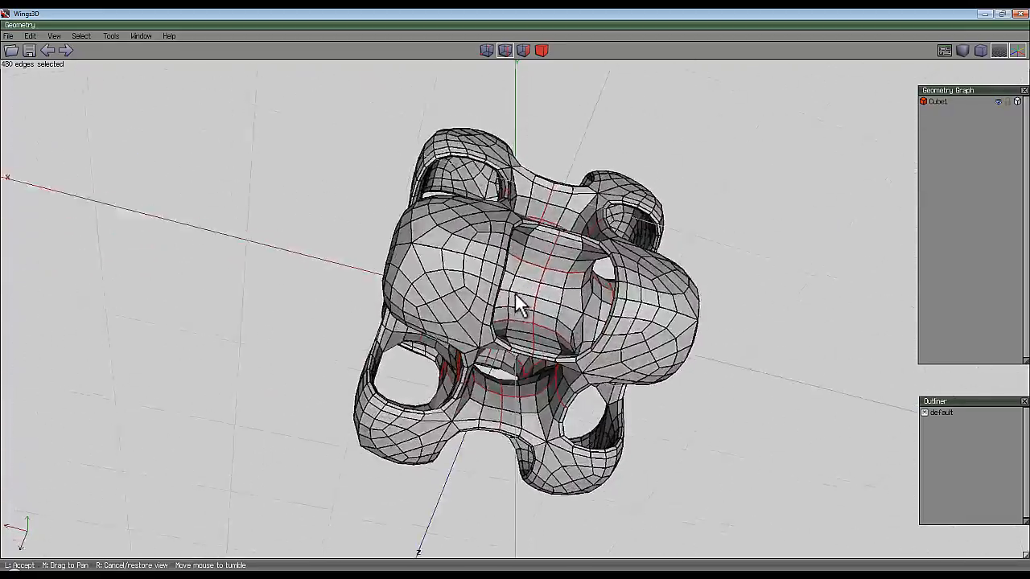
left_click_drag(519, 306, 563, 157)
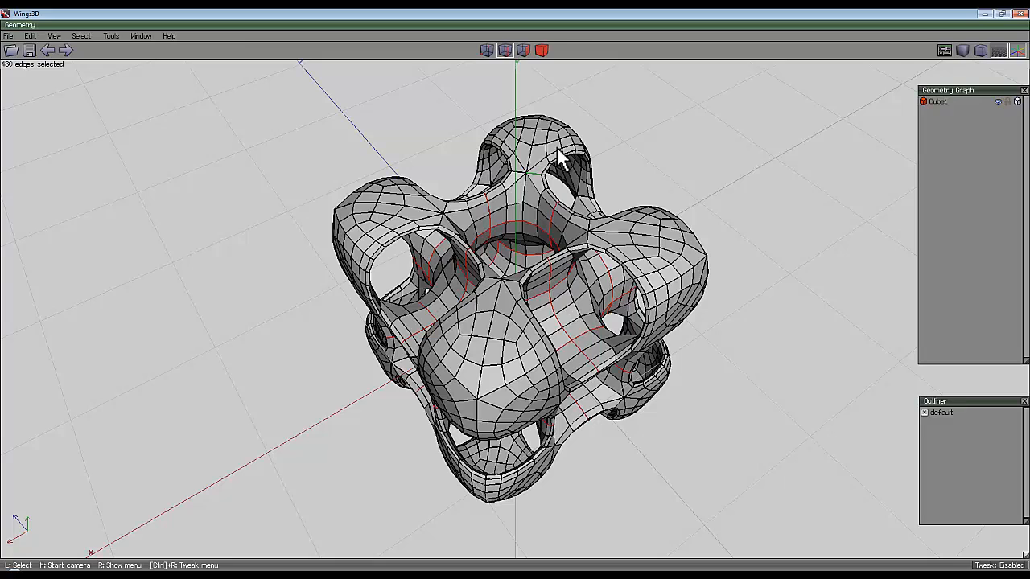
mouse_move(297, 96)
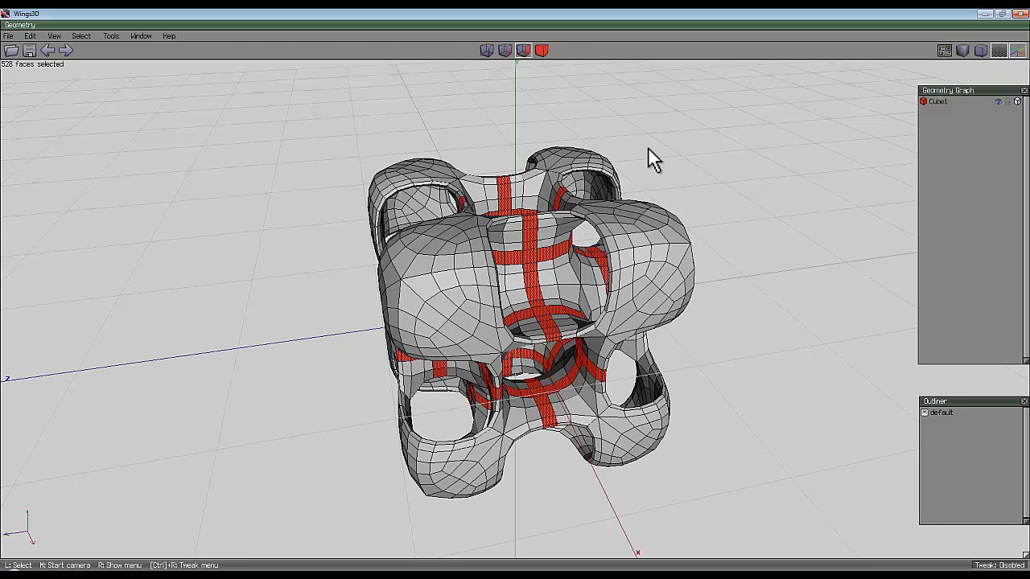
mouse_move(555, 132)
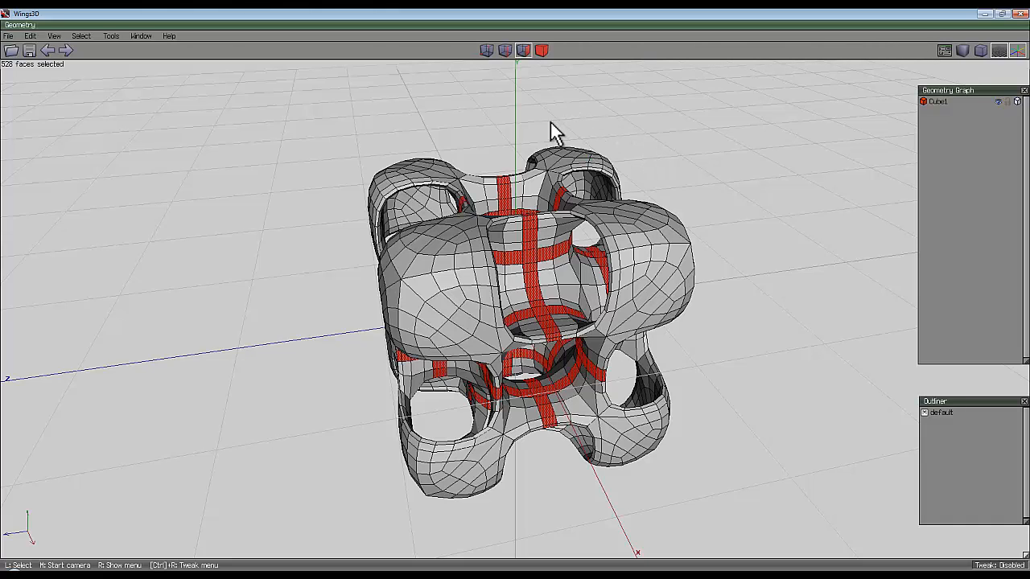
- Shell Extrude the selected face strips into a separate object of thick tubes woven through the cube
right_click(553, 129)
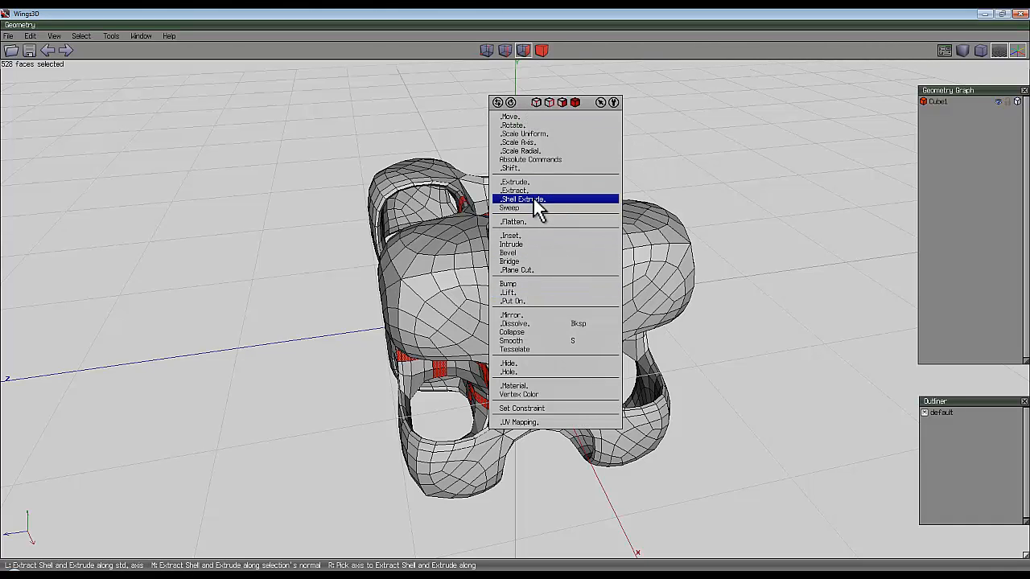
left_click(523, 198)
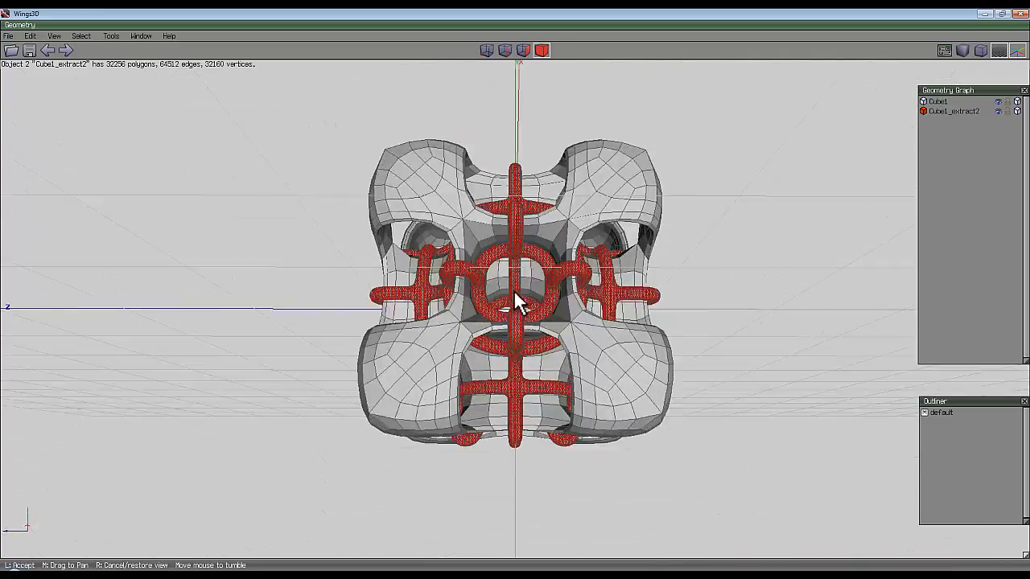
left_click_drag(515, 301, 756, 277)
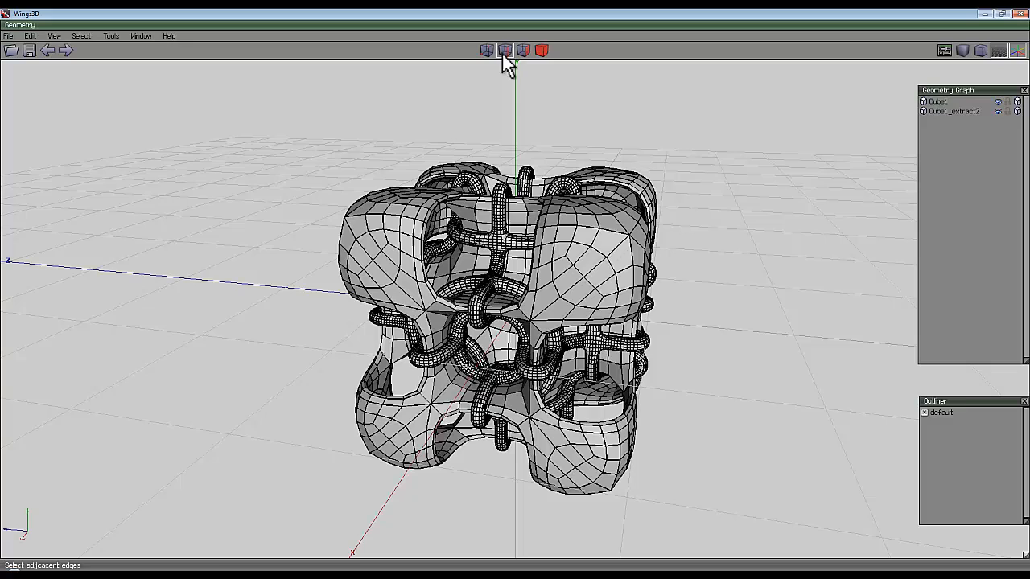
- Select the lobe edge loops as faces and Shell Extrude them along normals into eight new loop objects
left_click(543, 321)
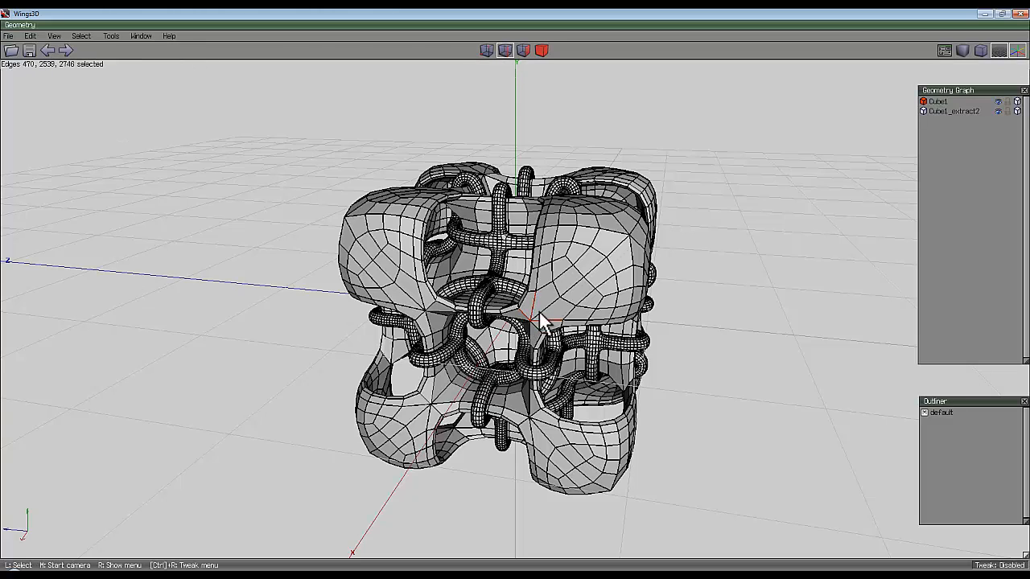
mouse_move(635, 277)
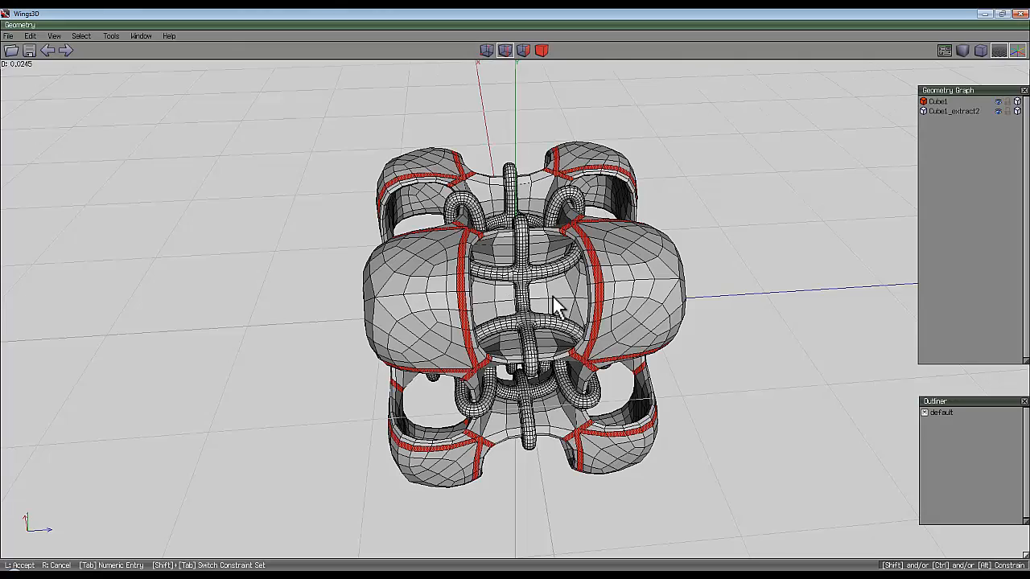
mouse_move(519, 307)
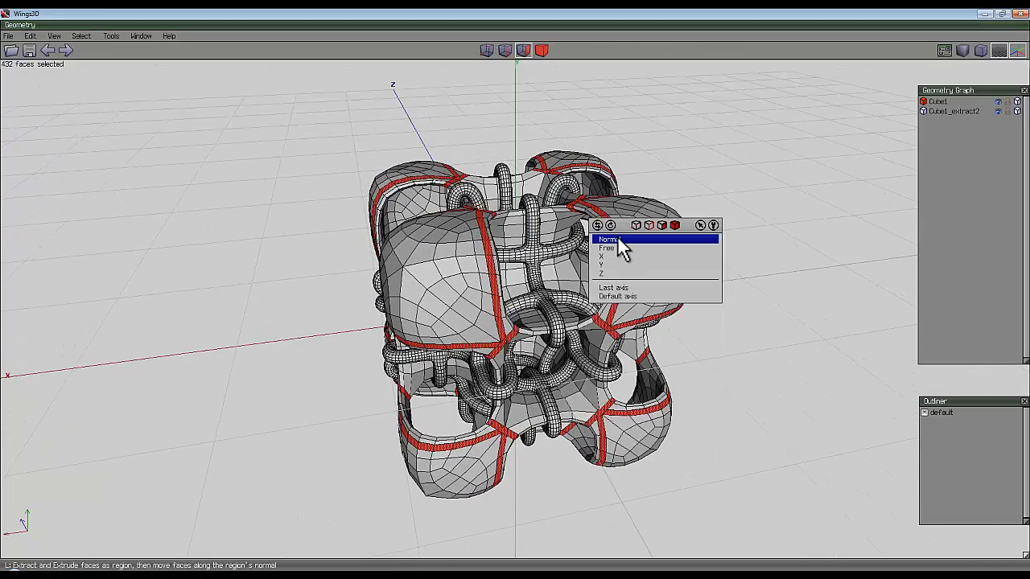
left_click(606, 240)
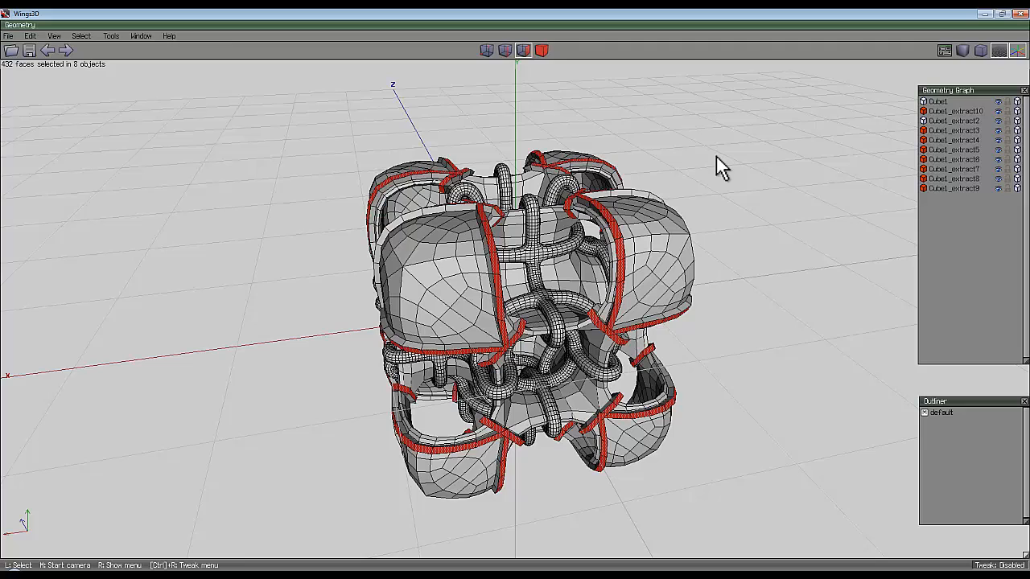
- Extrude every face of the eight loop objects outward along their normals into thick tubes
left_click(636, 232)
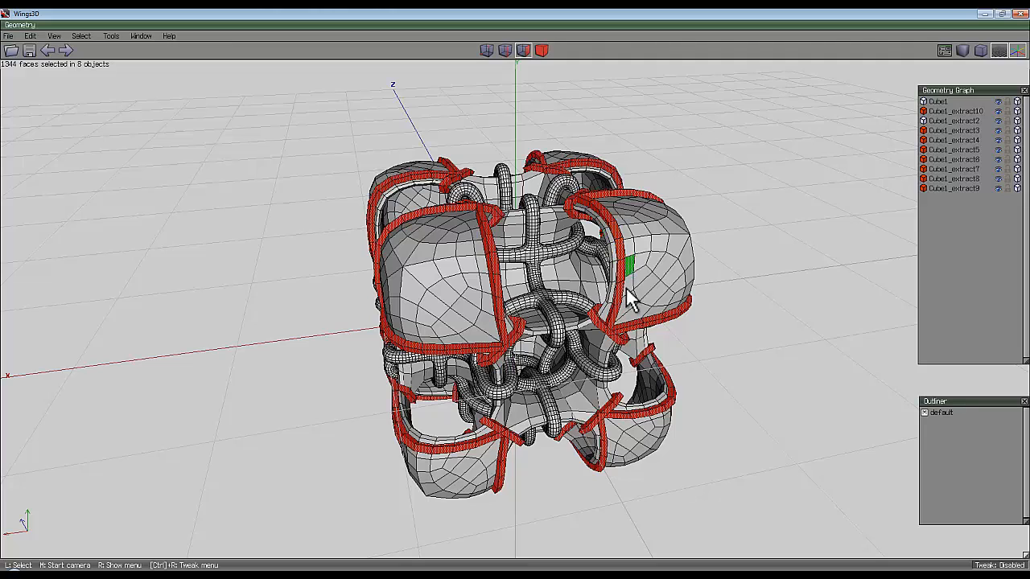
mouse_move(623, 147)
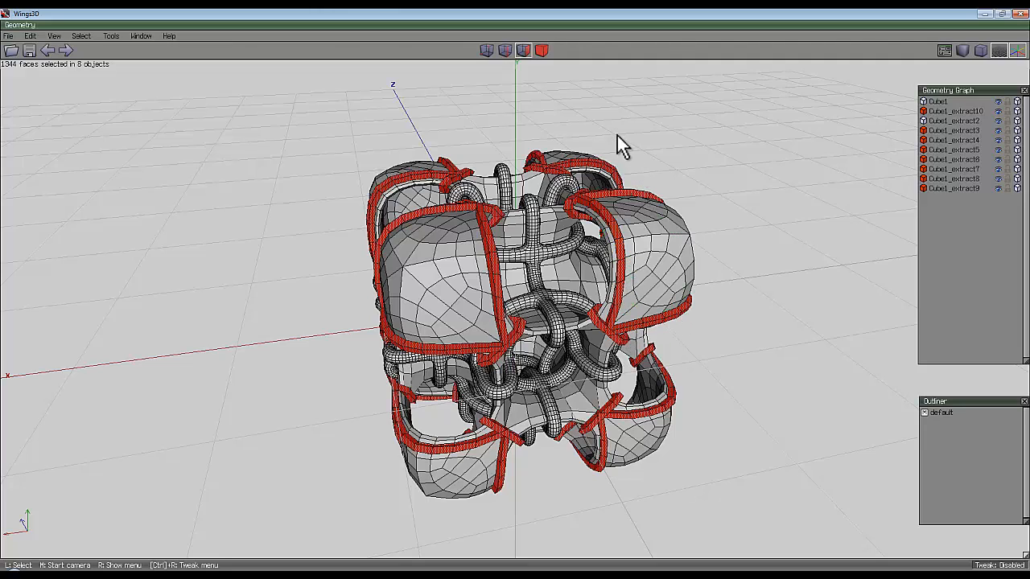
right_click(623, 145)
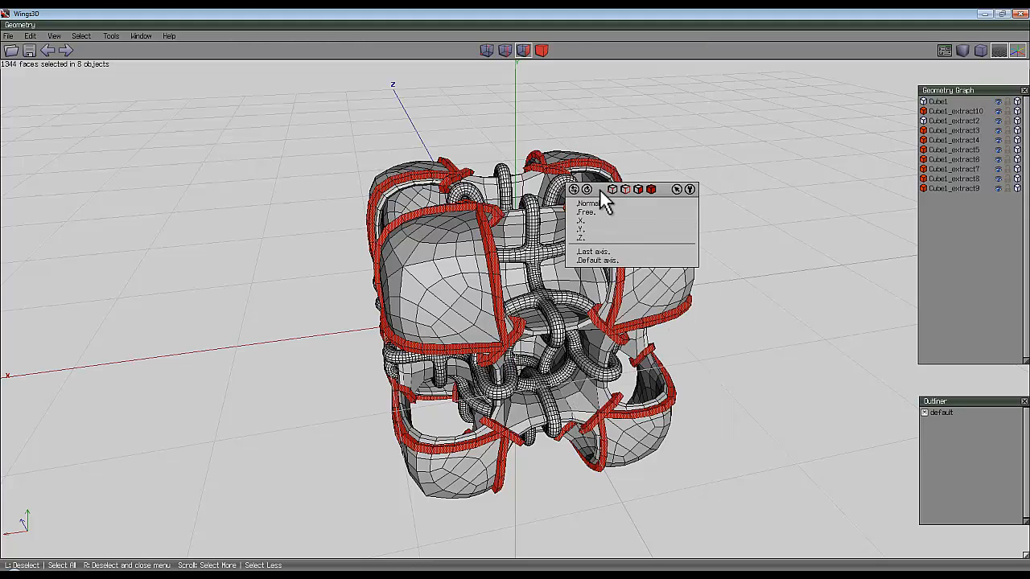
left_click(587, 203)
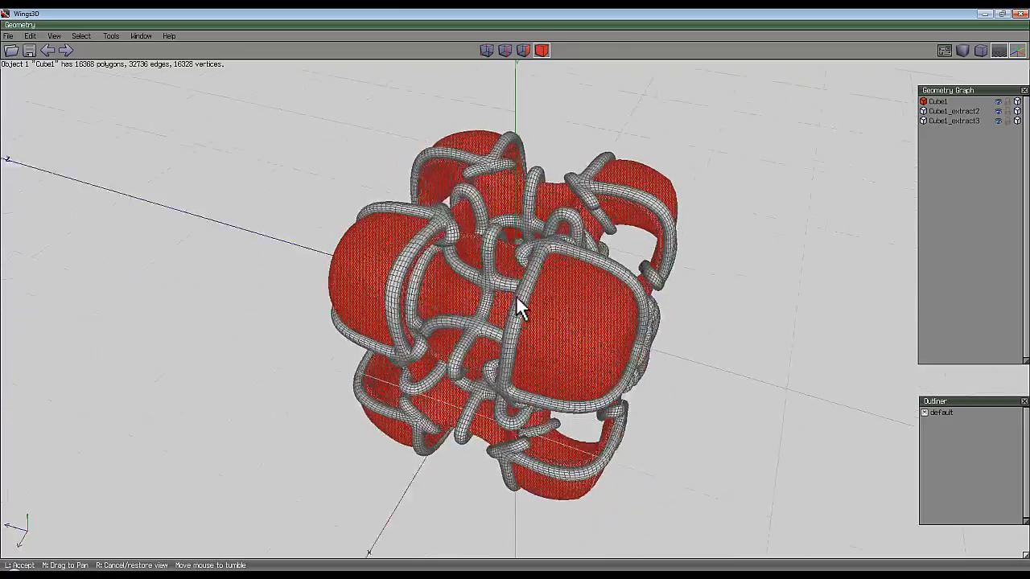
- Orbit the model to inspect the combined, smoothed body and tubes from a corner view
left_click_drag(515, 306, 515, 225)
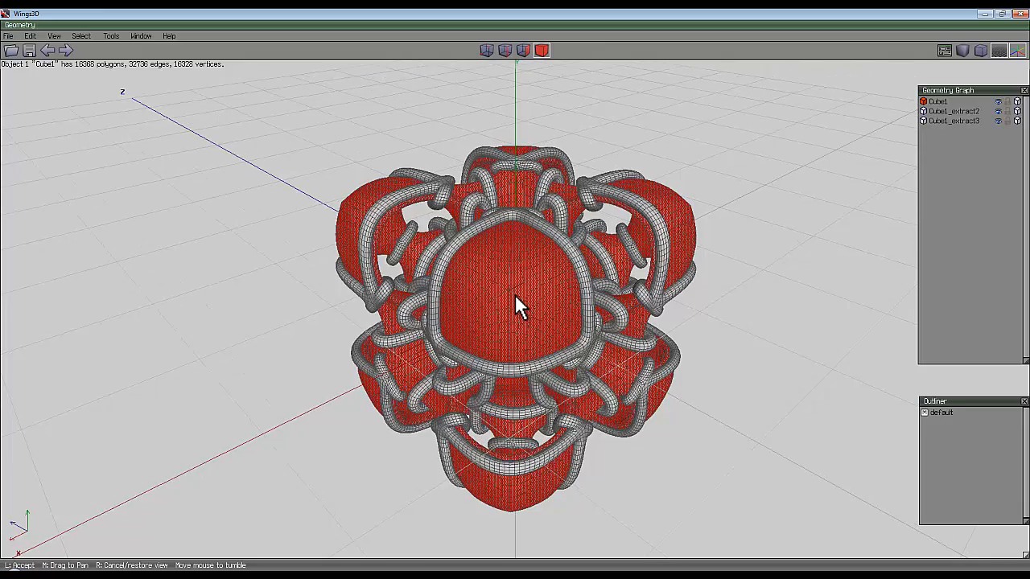
left_click_drag(515, 306, 531, 314)
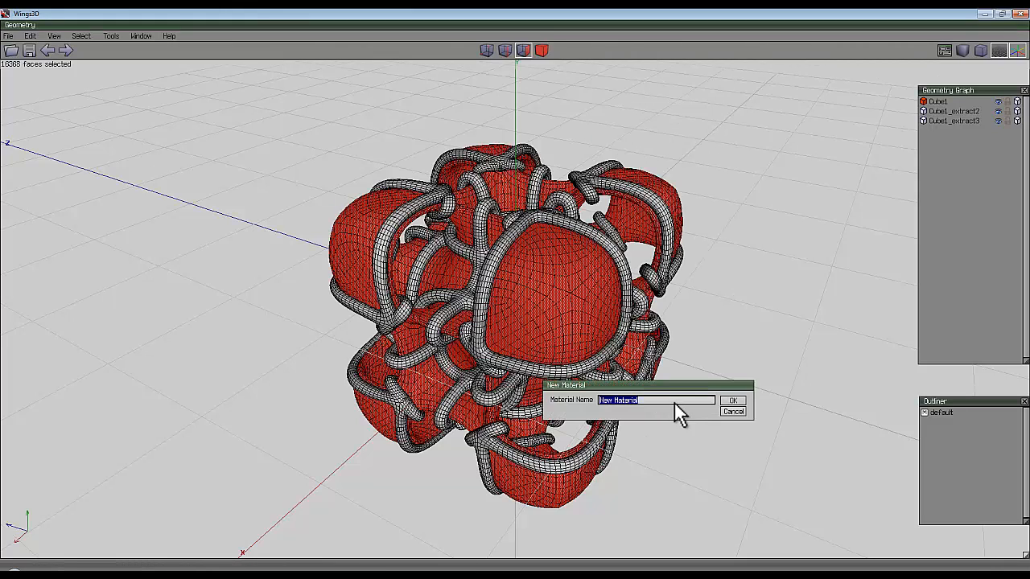
- Create material '1' with a cyan diffuse colour, apply it to the cube body and clear the selection
left_click(732, 400)
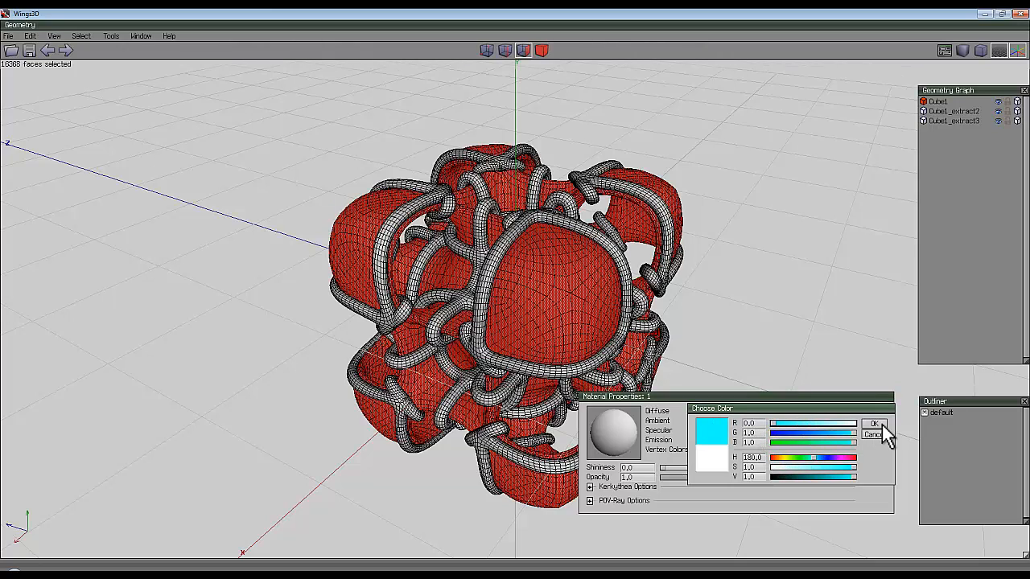
left_click(875, 423)
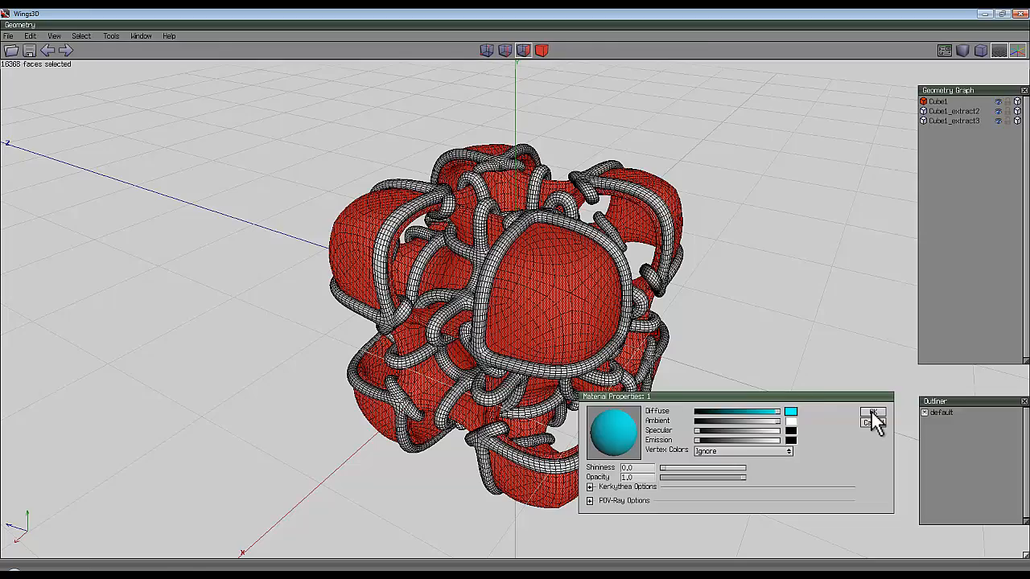
left_click(873, 412)
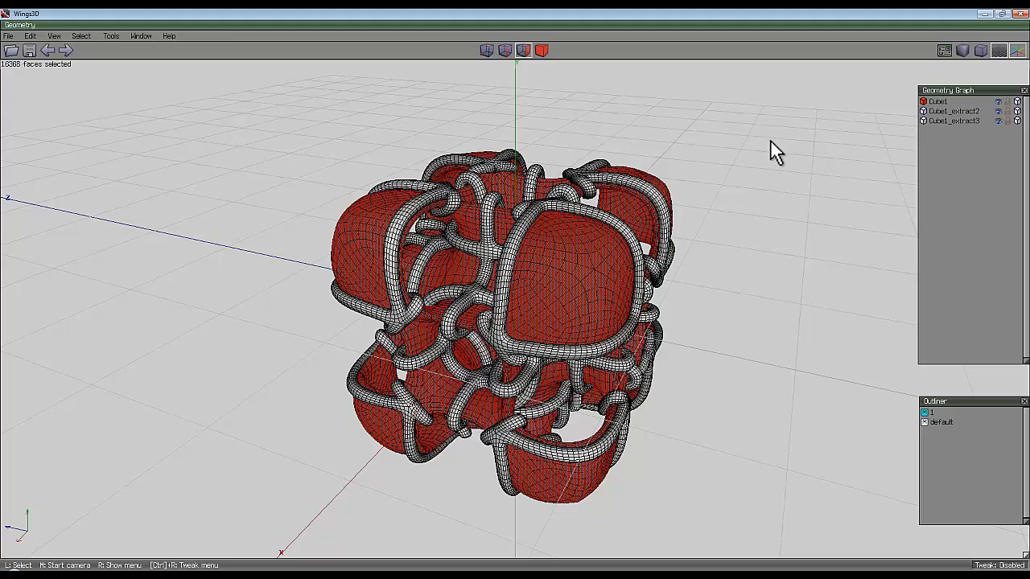
left_click(541, 50)
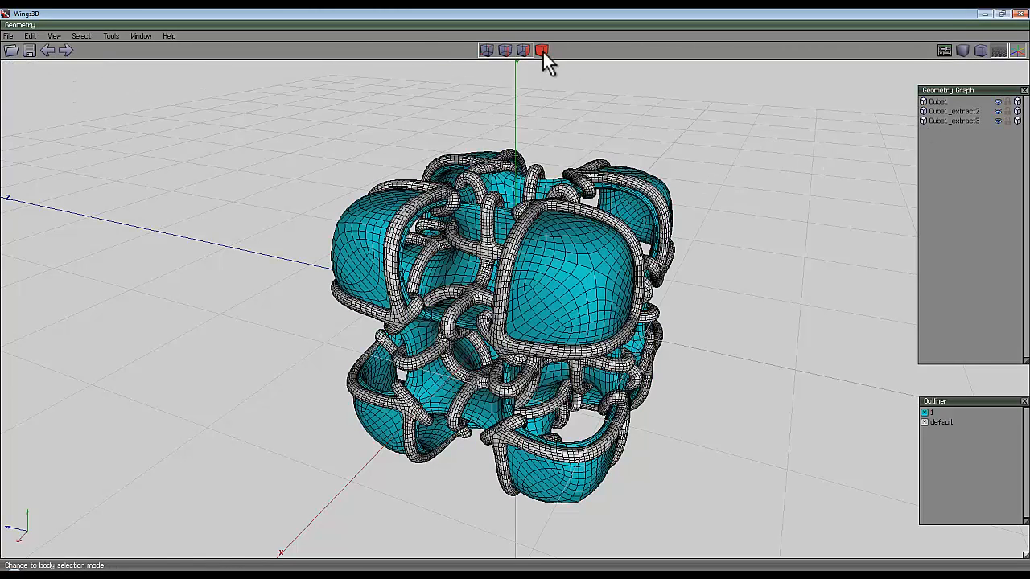
- Give the outer tube loops a new magenta material named "2"
left_click(541, 49)
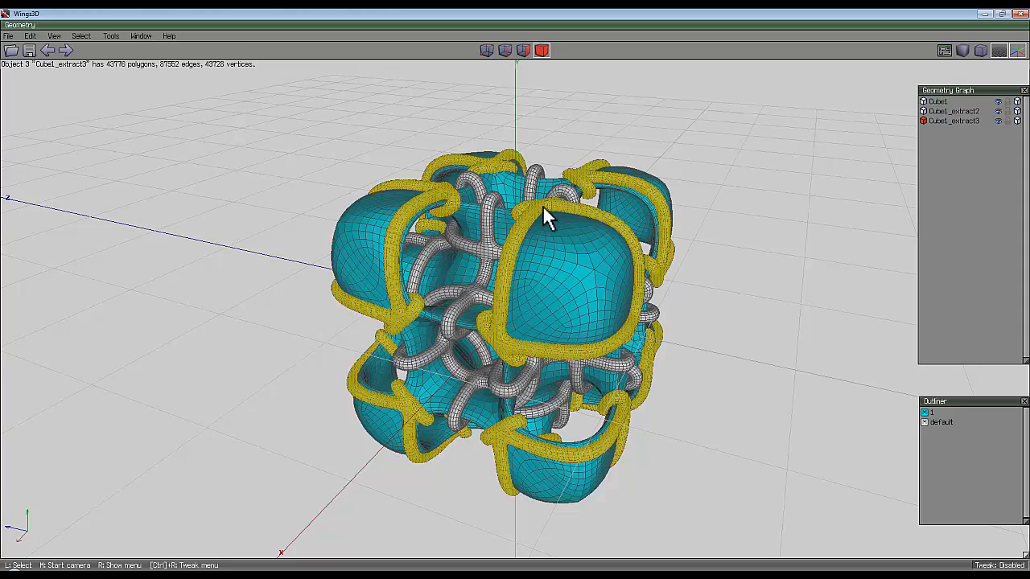
right_click(547, 217)
type("2")
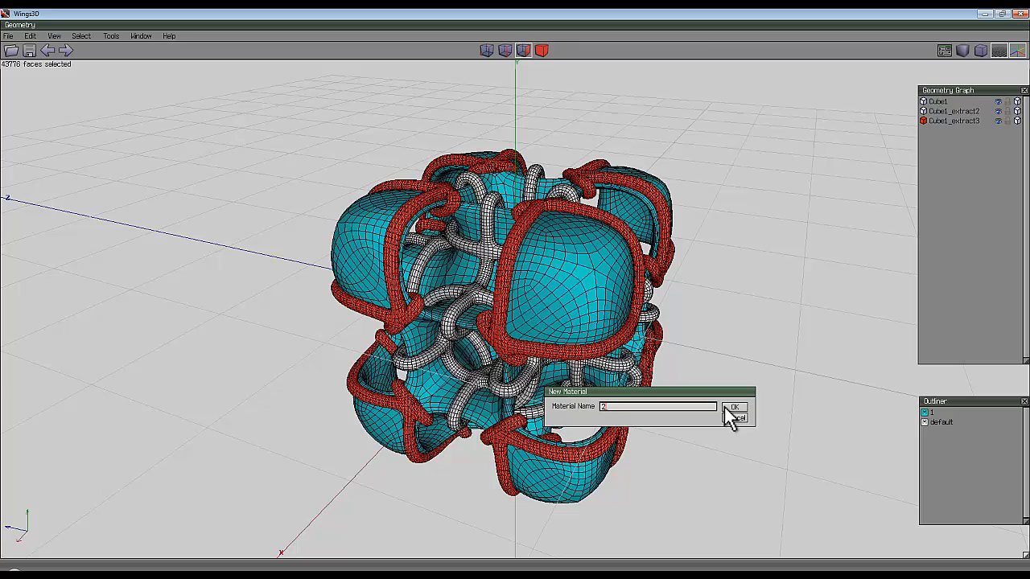
left_click(733, 407)
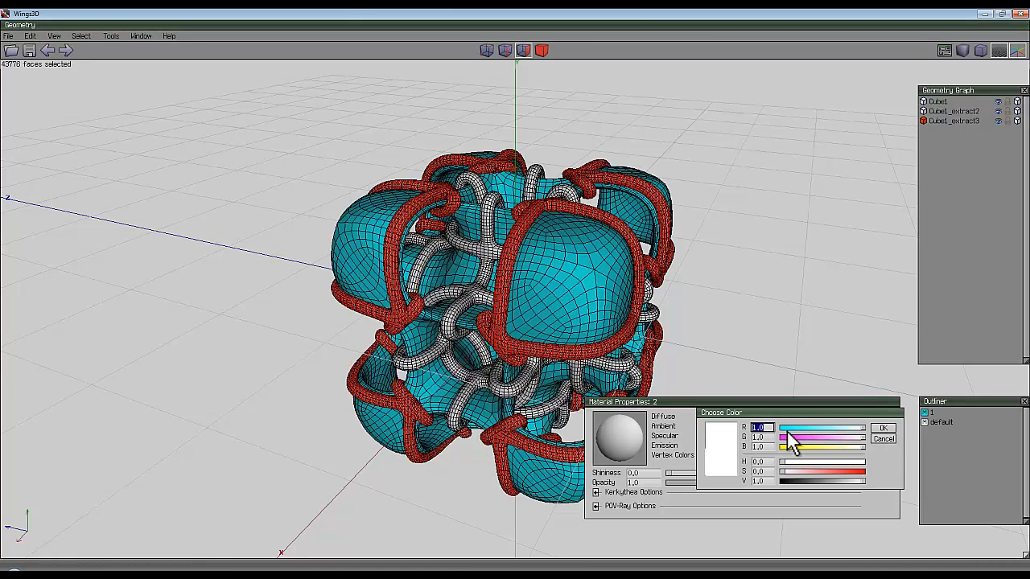
left_click(883, 427)
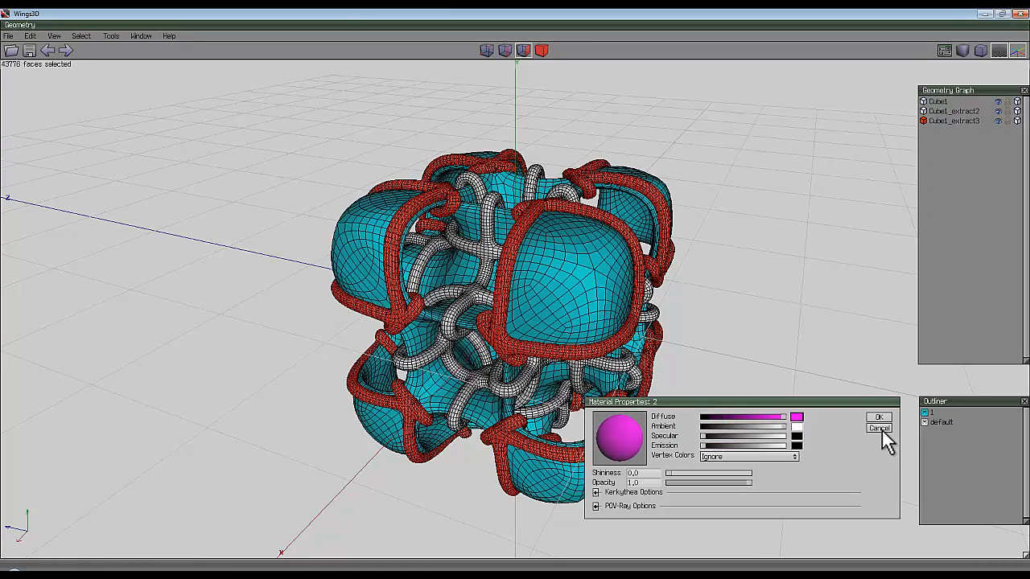
left_click(878, 417)
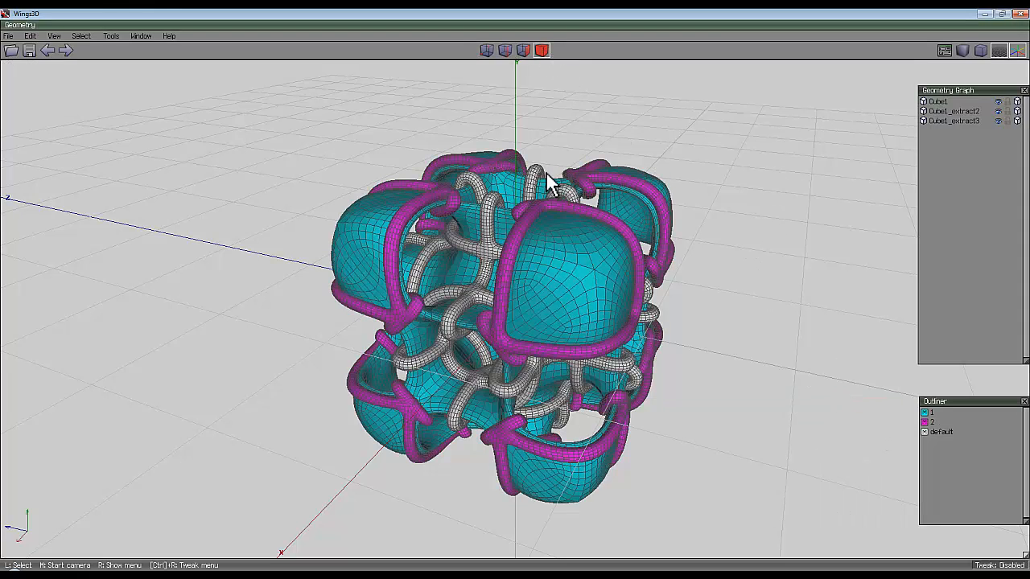
- Give the inner strut network a new yellow material named "3"
left_click(925, 110)
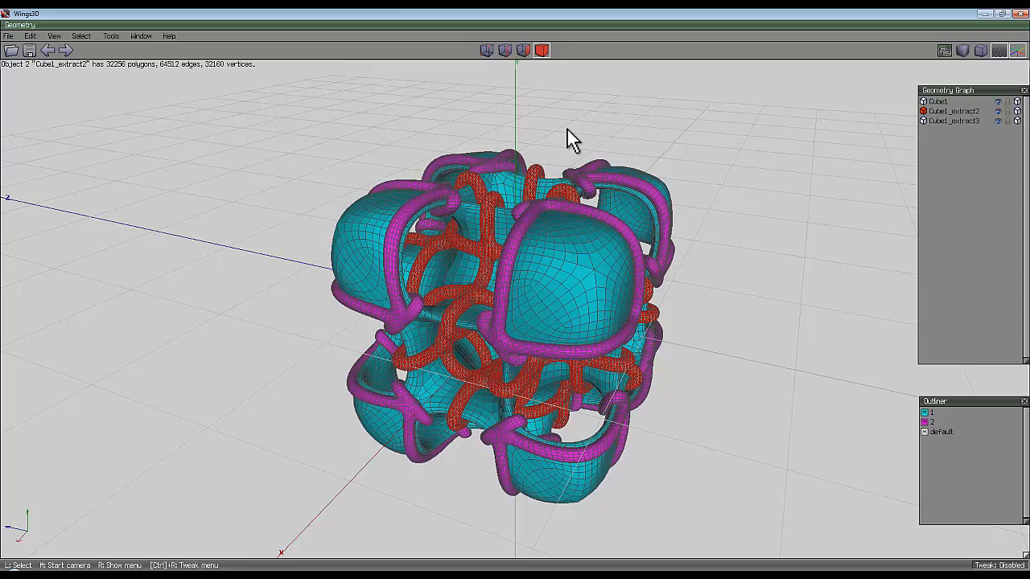
right_click(567, 141)
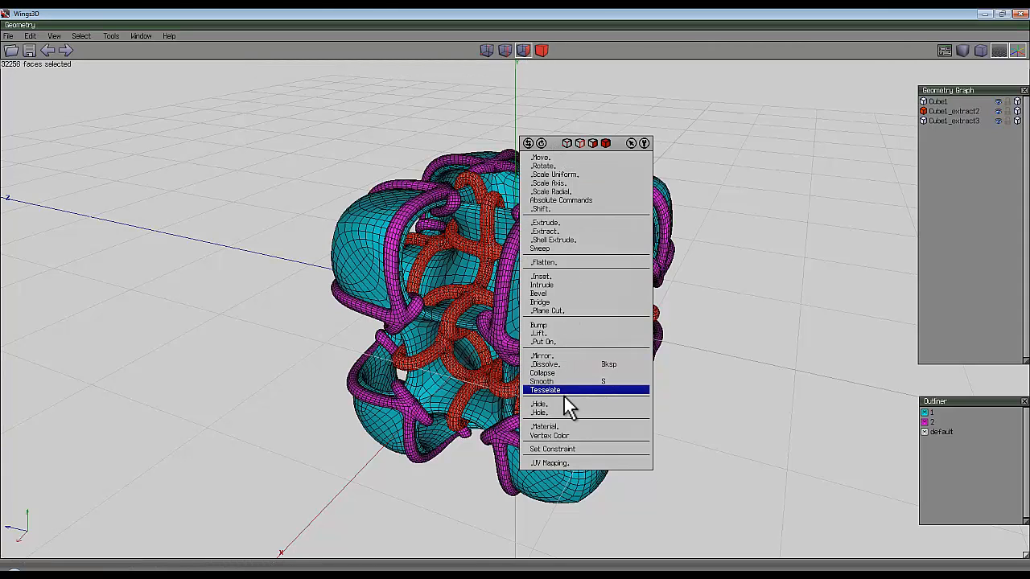
left_click(544, 427)
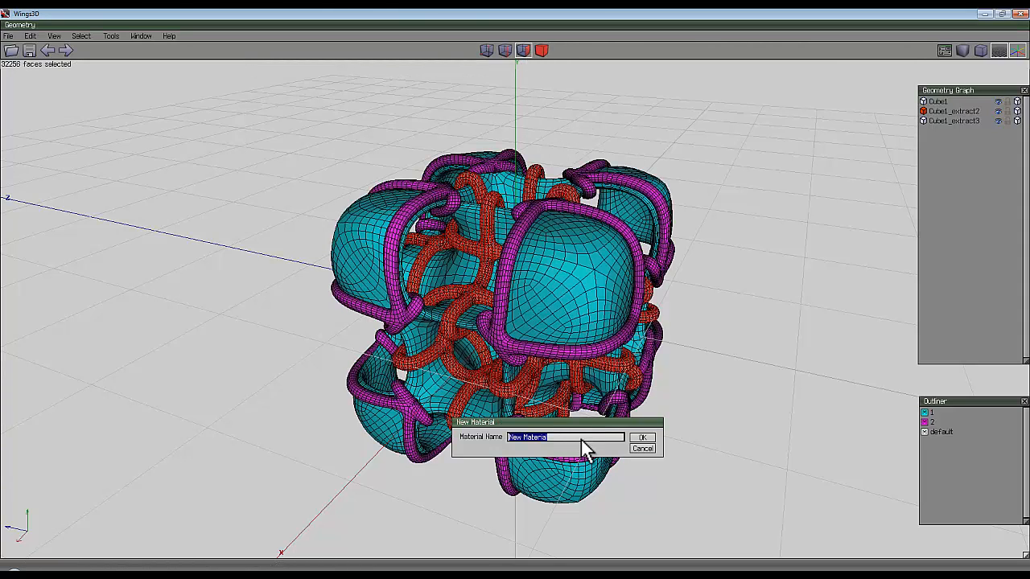
left_click(641, 437)
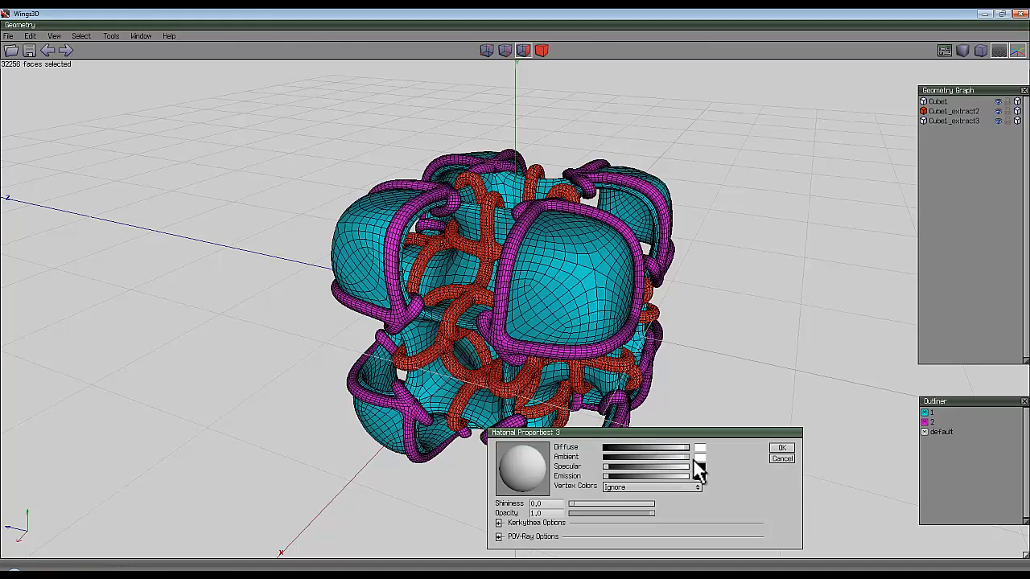
left_click(697, 448)
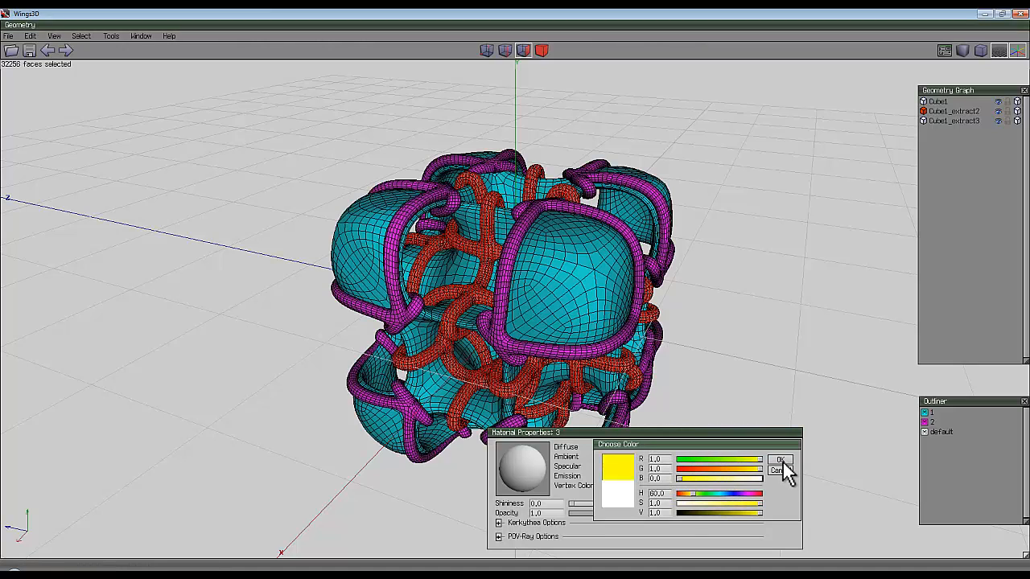
left_click(779, 459)
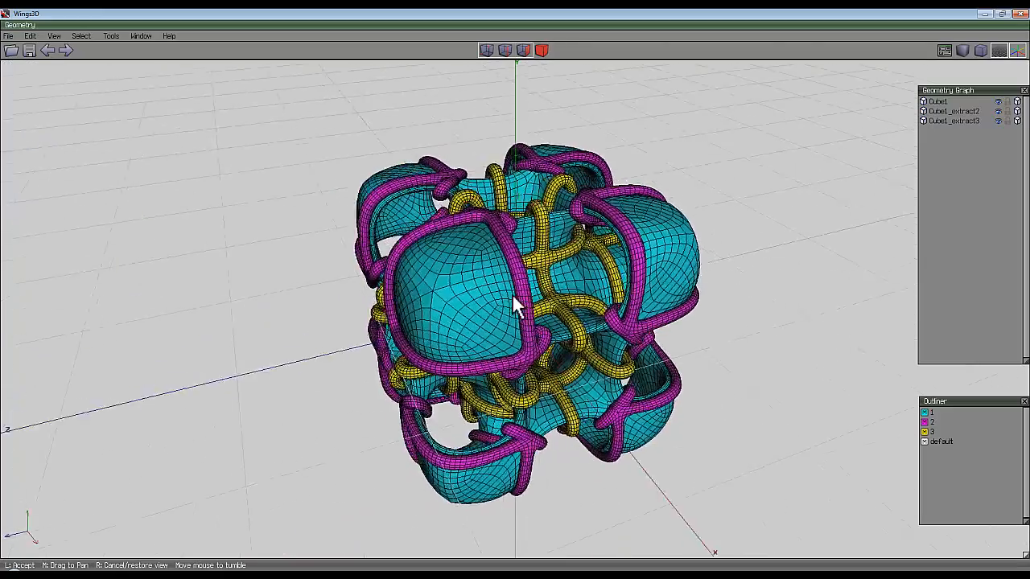
- Export the coloured model as a Wavefront OBJ file named 'Shappe'
left_click(8, 35)
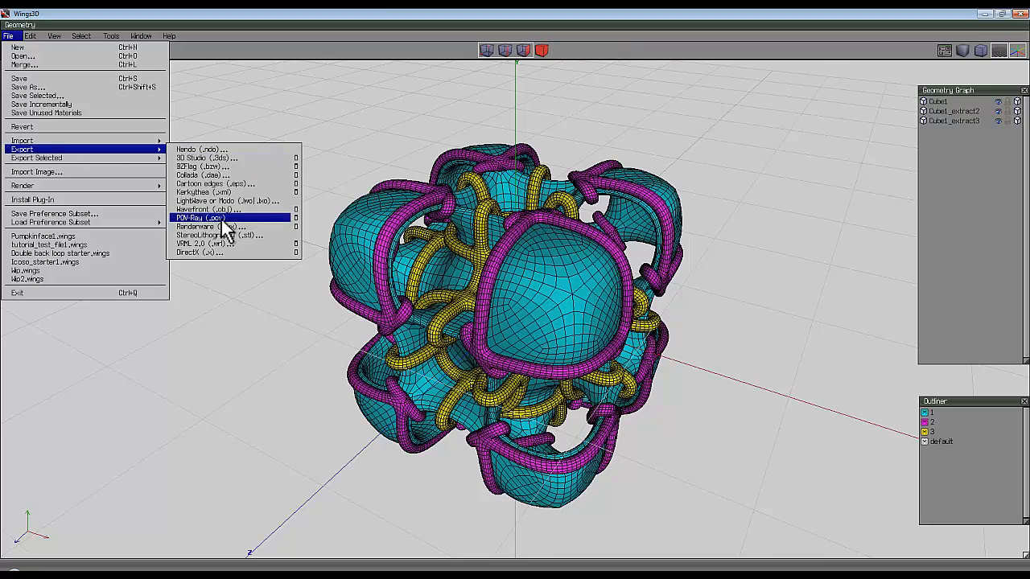
left_click(203, 210)
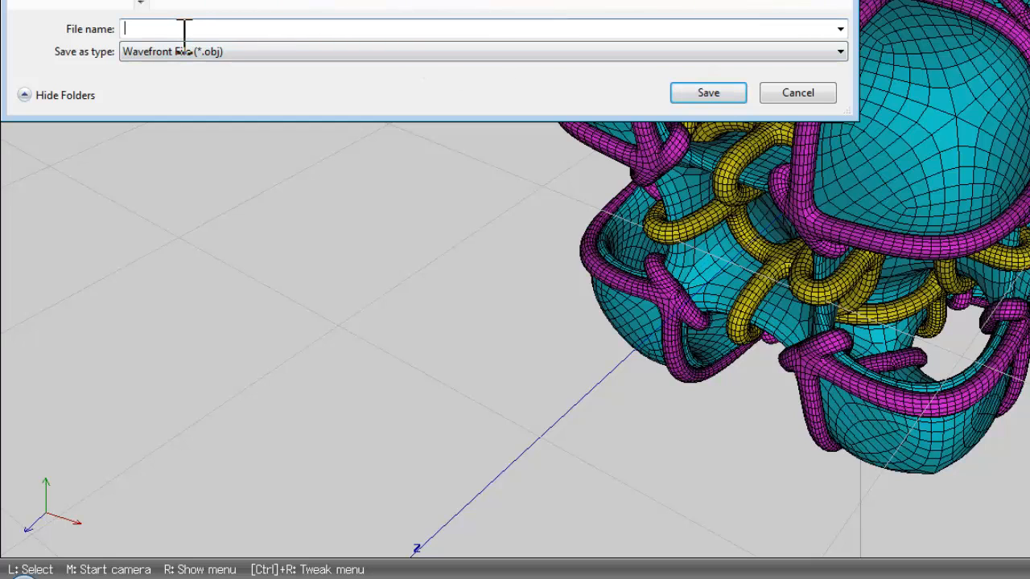
type("Shappe")
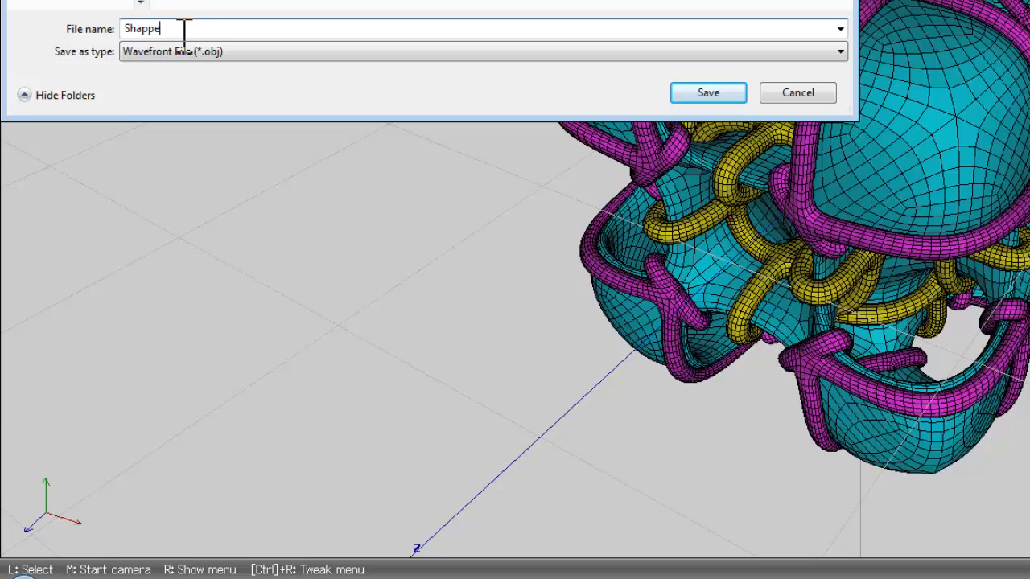
left_click(707, 92)
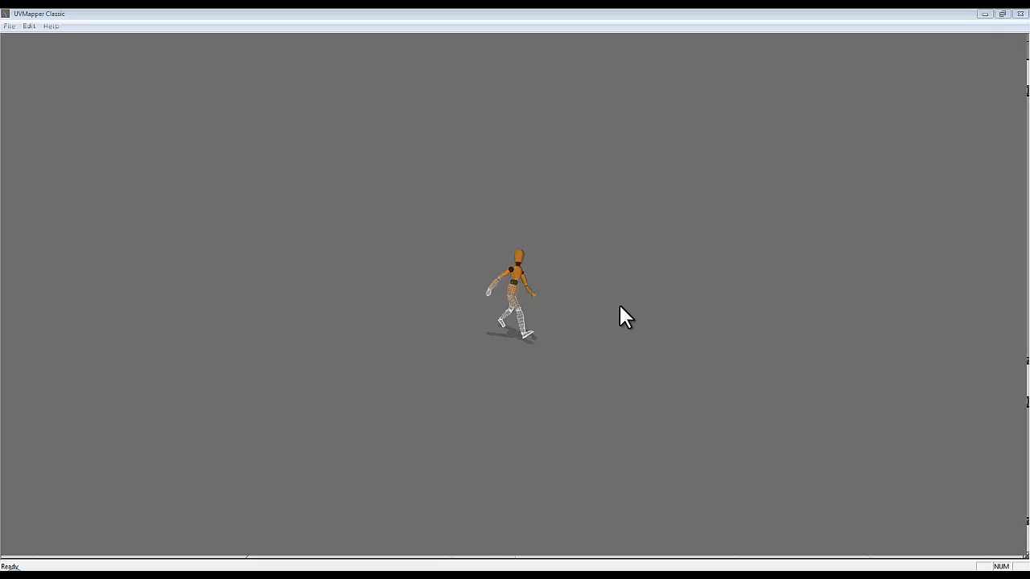
mouse_move(479, 278)
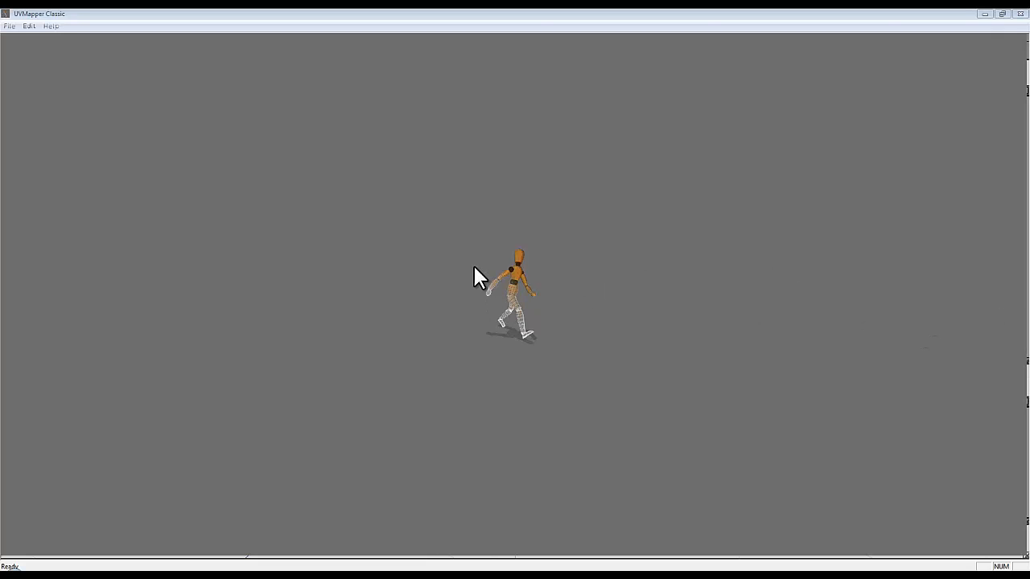
mouse_move(481, 277)
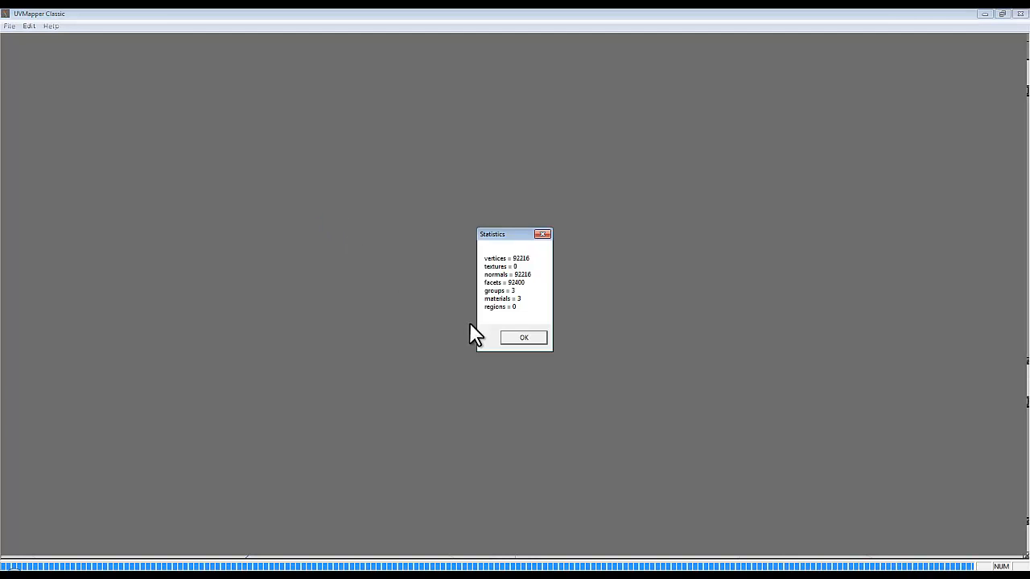
- Dismiss the model statistics and choose a spherical projection for the new UV map
left_click(523, 337)
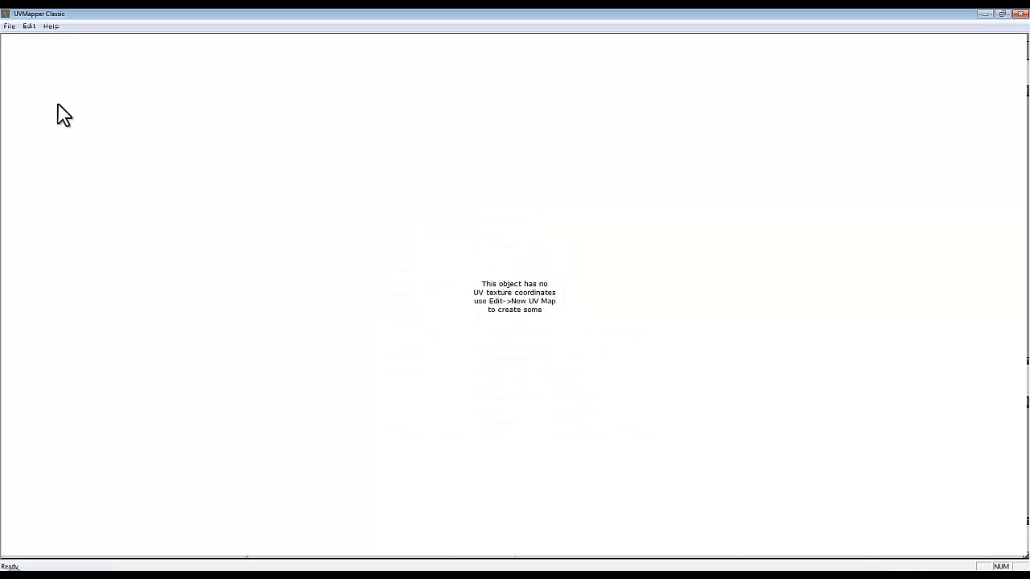
mouse_move(245, 230)
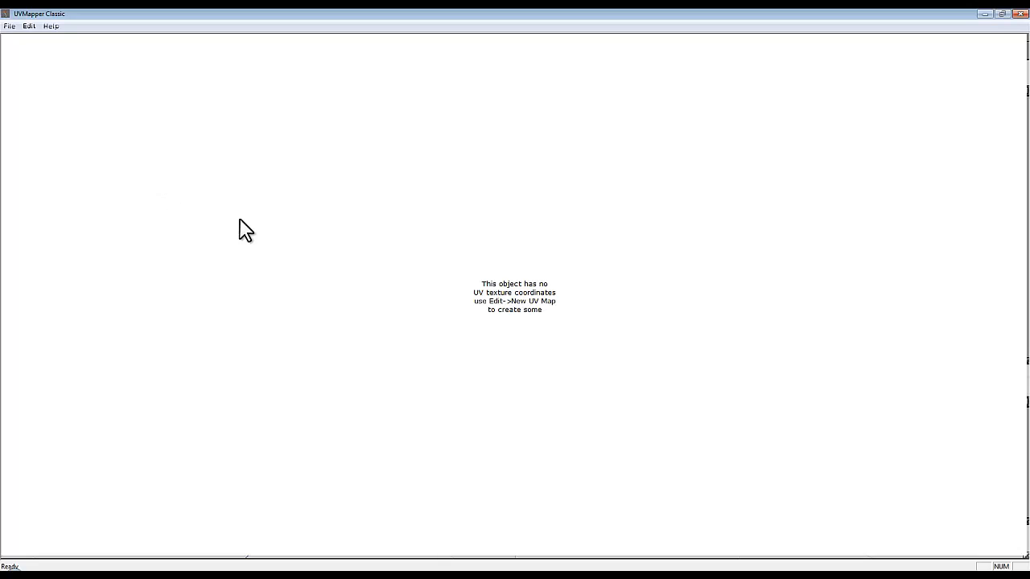
left_click(29, 26)
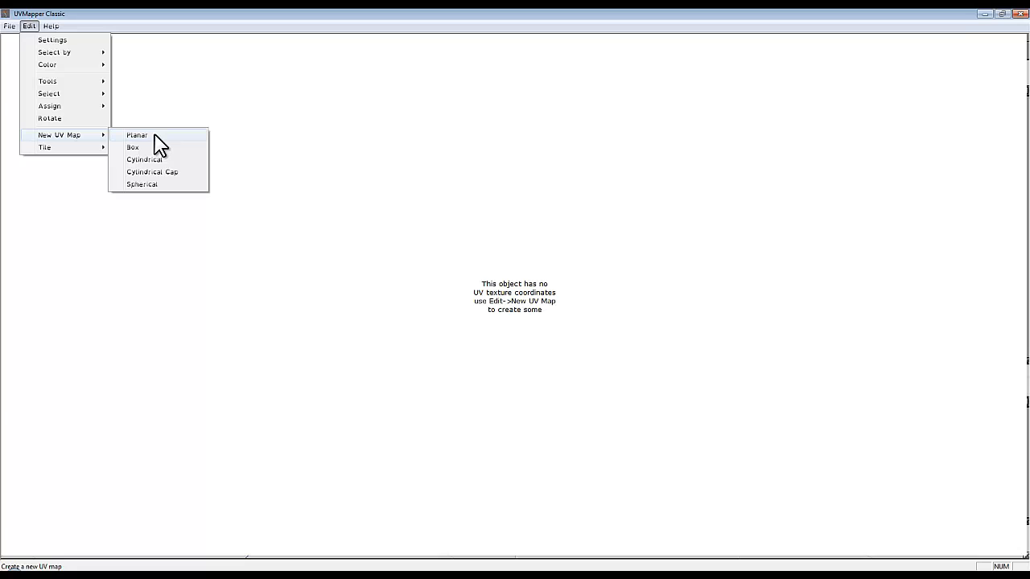
left_click(142, 184)
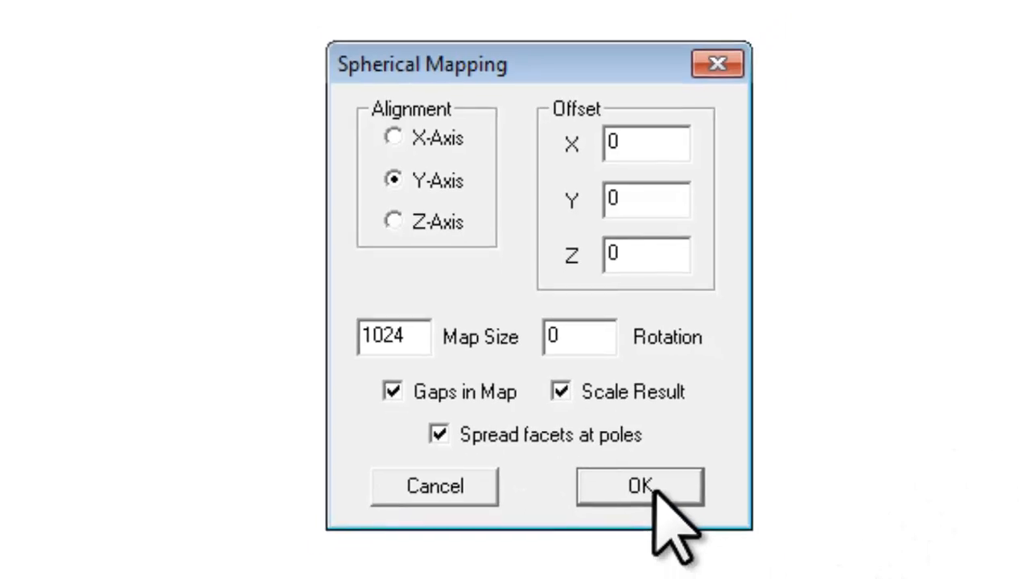
- Apply Y-axis spherical mapping at map size 1024 to unwrap the model
left_click(639, 485)
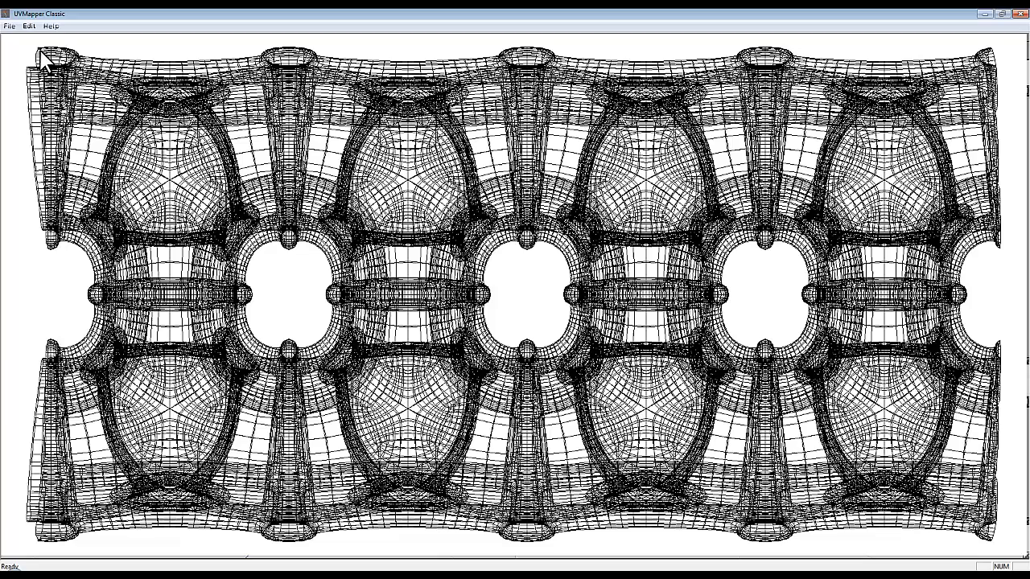
mouse_move(451, 269)
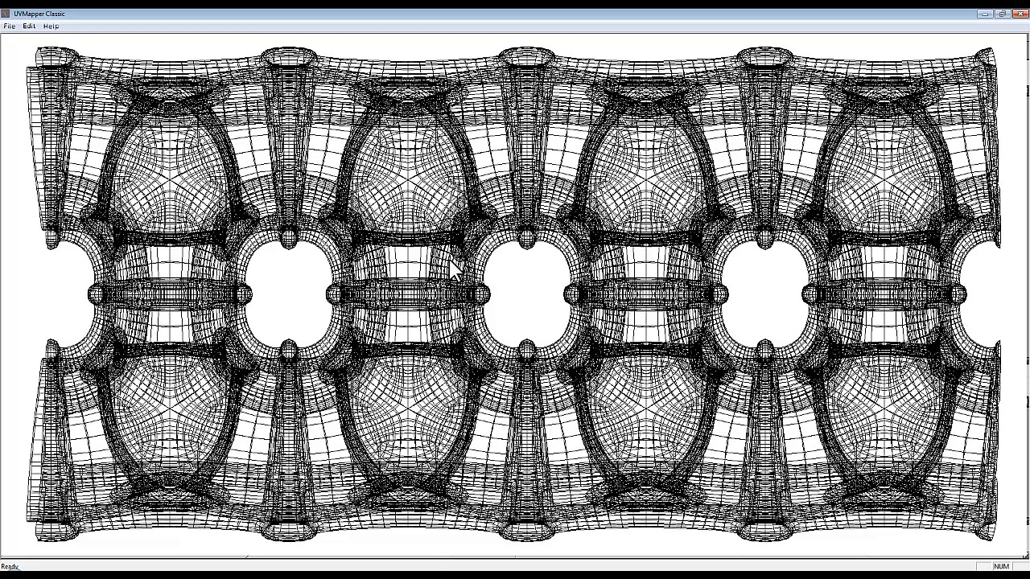
left_click(8, 26)
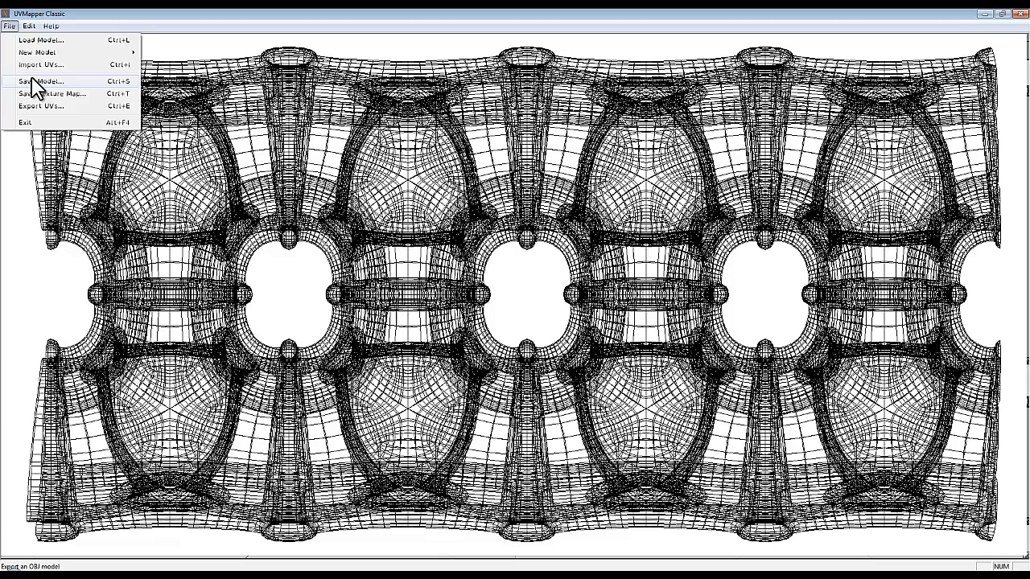
- Save the UV-mapped model over the existing Shape.obj, confirming the replacement
left_click(40, 106)
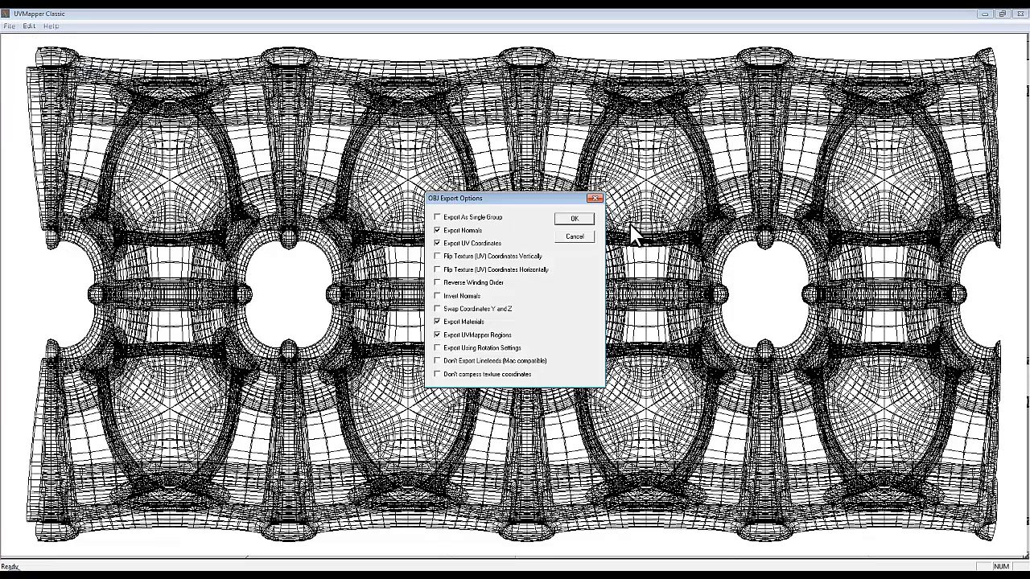
left_click(573, 218)
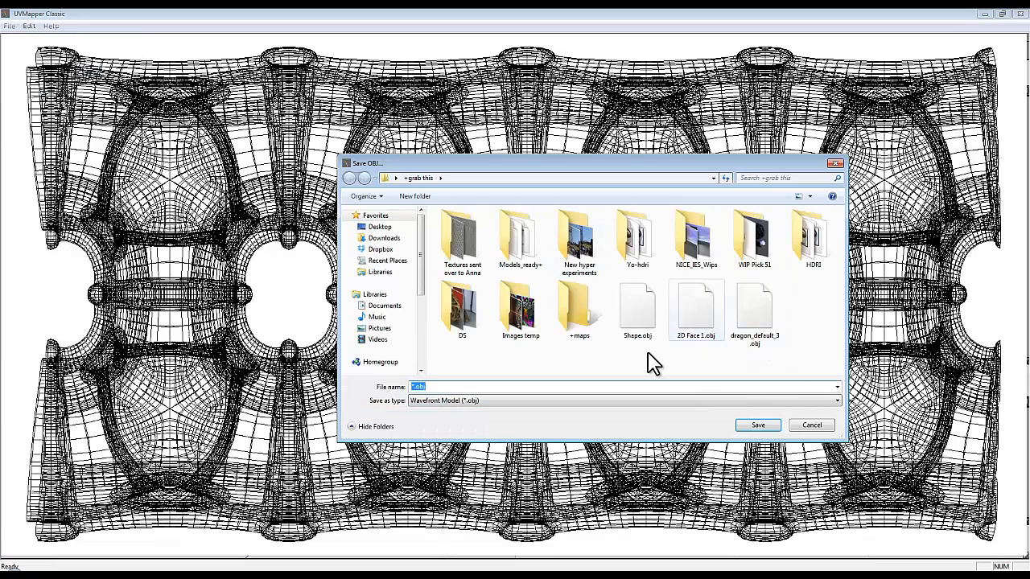
left_click(637, 310)
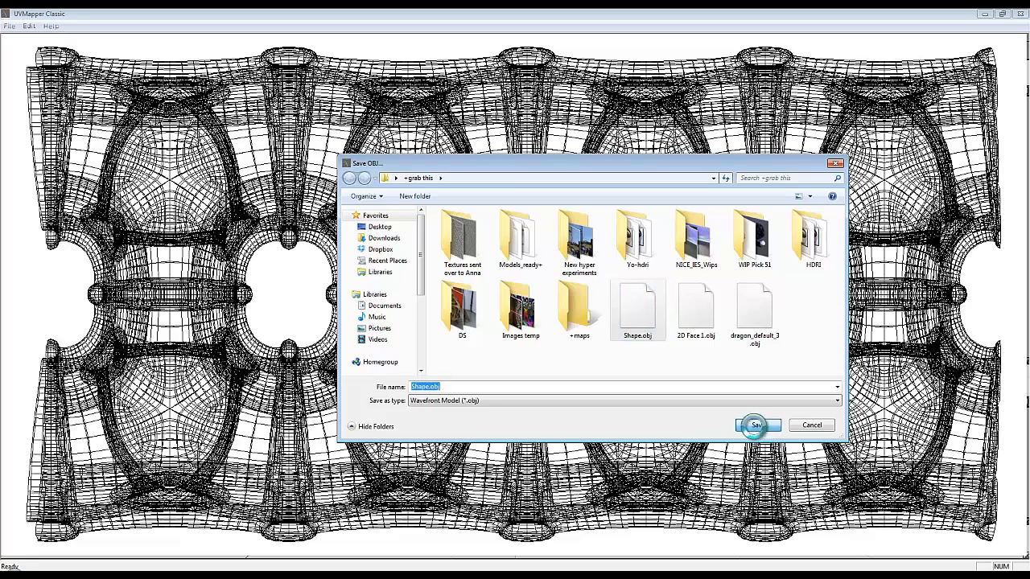
left_click(754, 425)
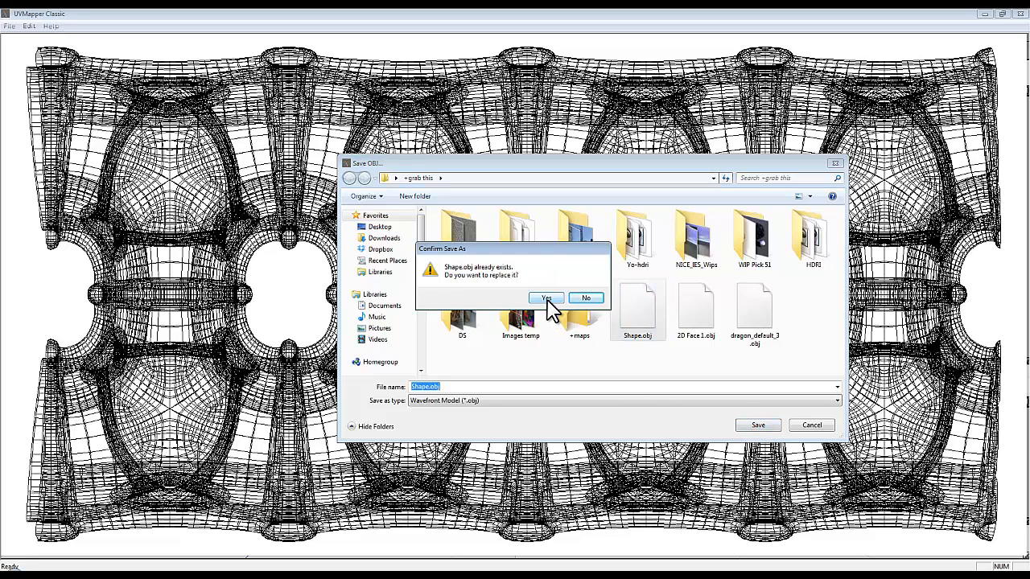
left_click(546, 297)
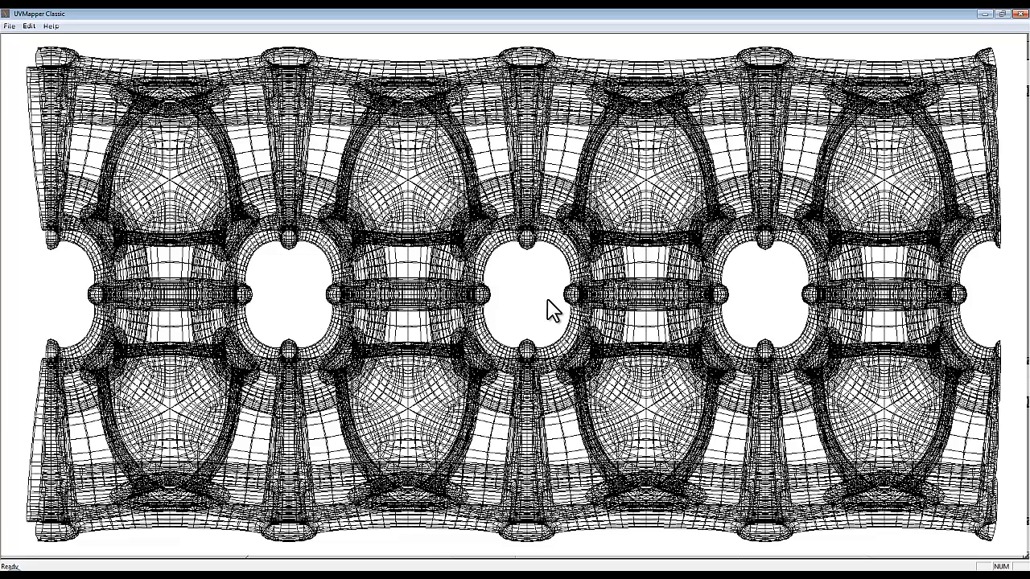
mouse_move(788, 36)
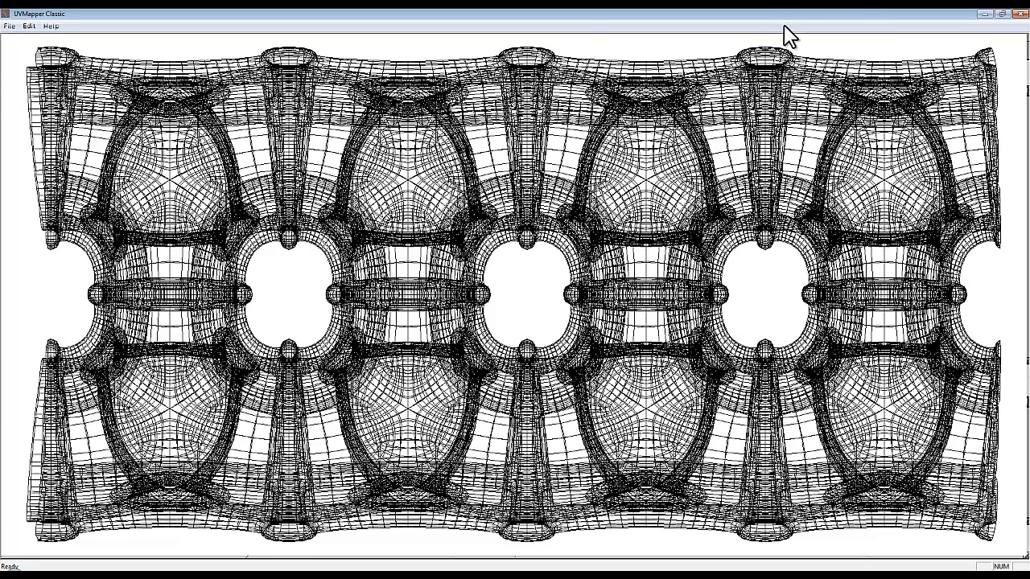
mouse_move(867, 24)
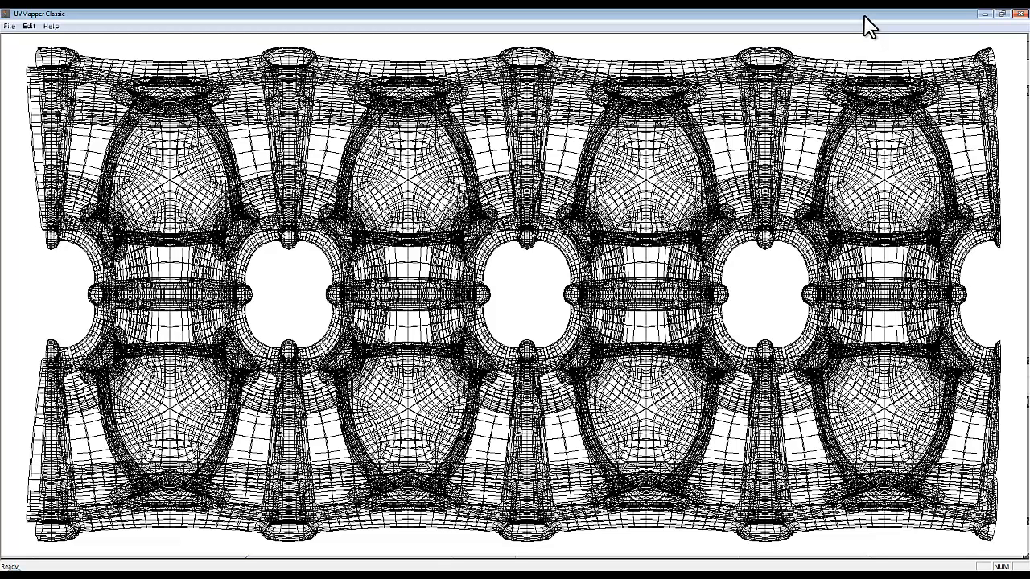
mouse_move(983, 18)
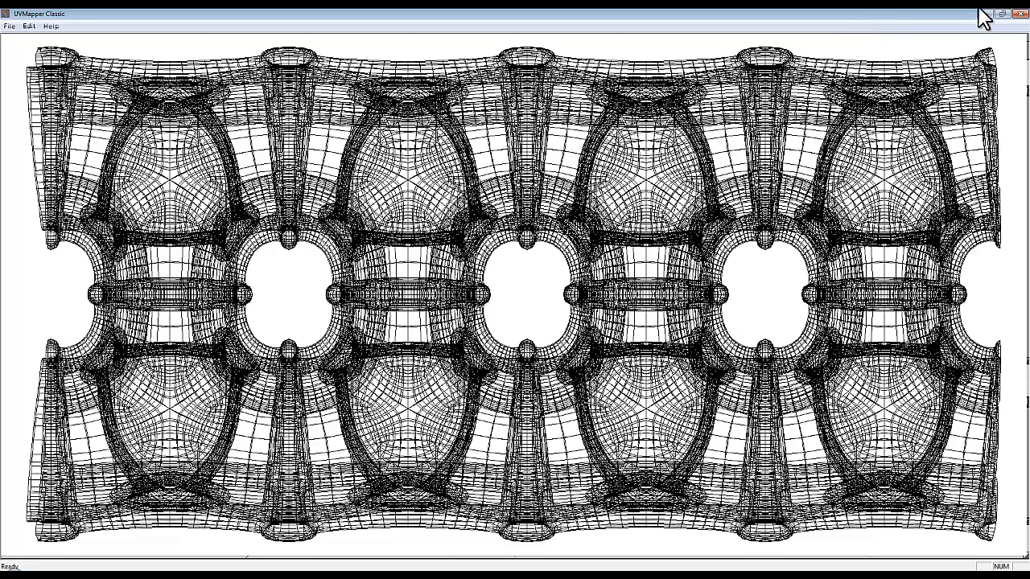